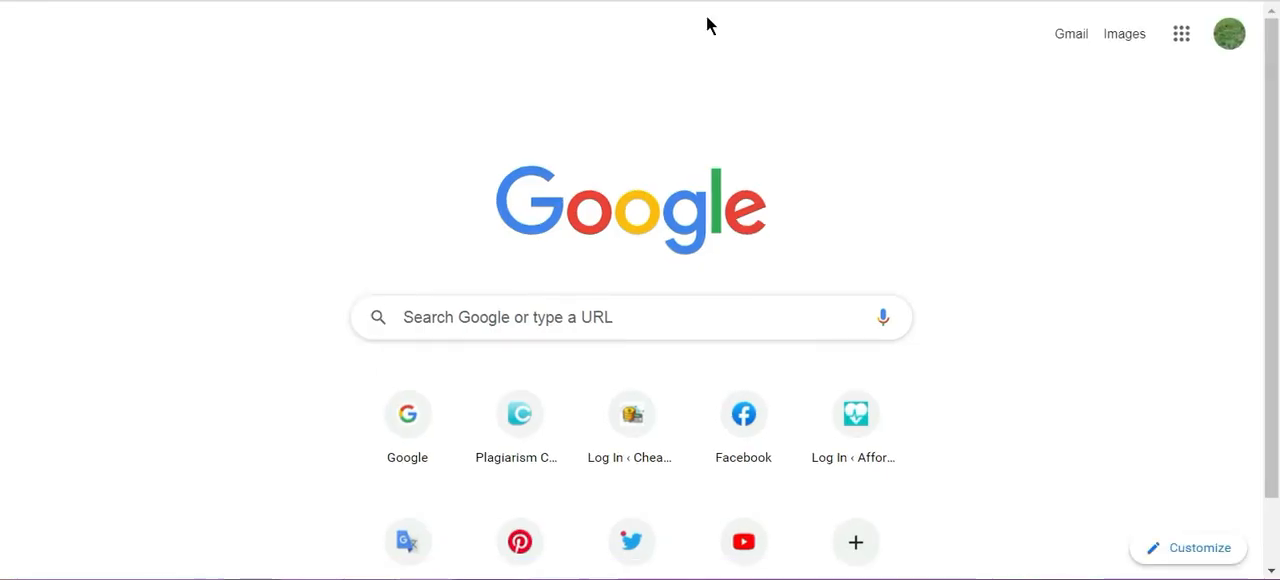
# Enter the review page address and open the Colonial Penn Life Insurance $9.95 Per Month Review.
pyautogui.click(630, 317)
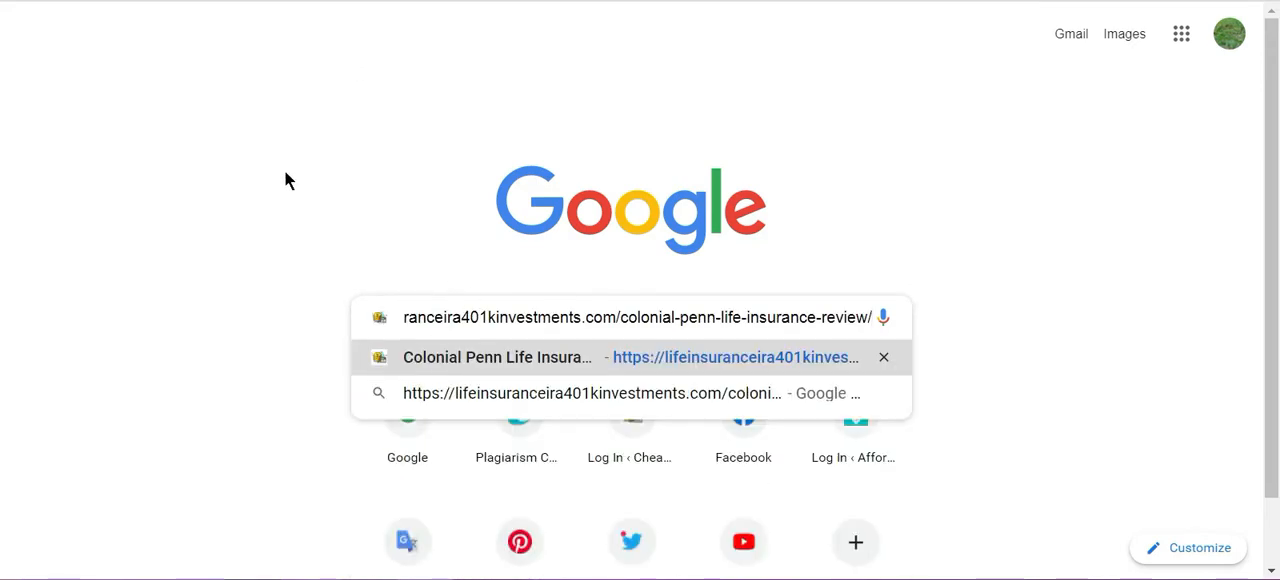
pyautogui.moveTo(668, 188)
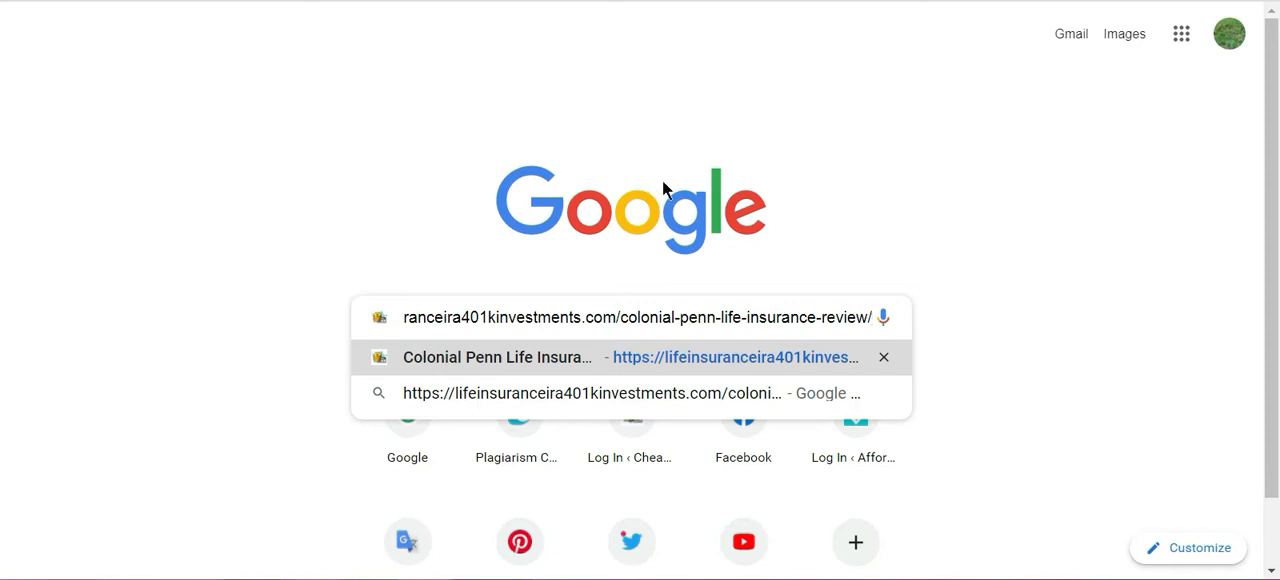
pyautogui.click(635, 357)
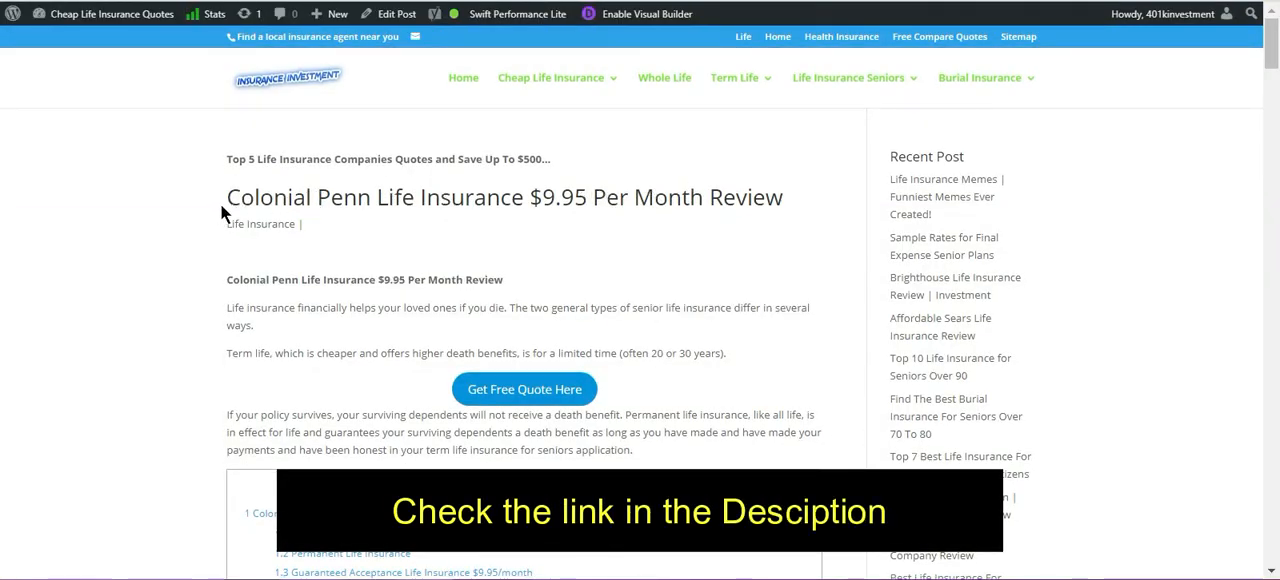
# Highlight intro lines and scroll to the surviving dependents and permanent life insurance paragraph.
pyautogui.moveTo(226, 197); pyautogui.dragTo(628, 197)
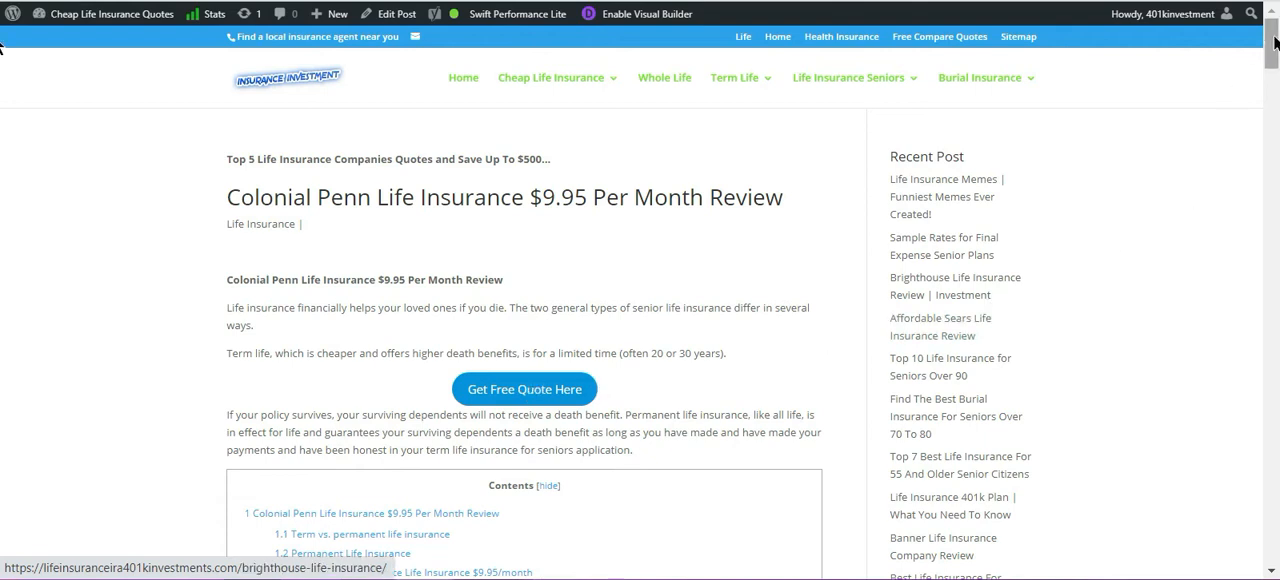
pyautogui.scroll(-3)
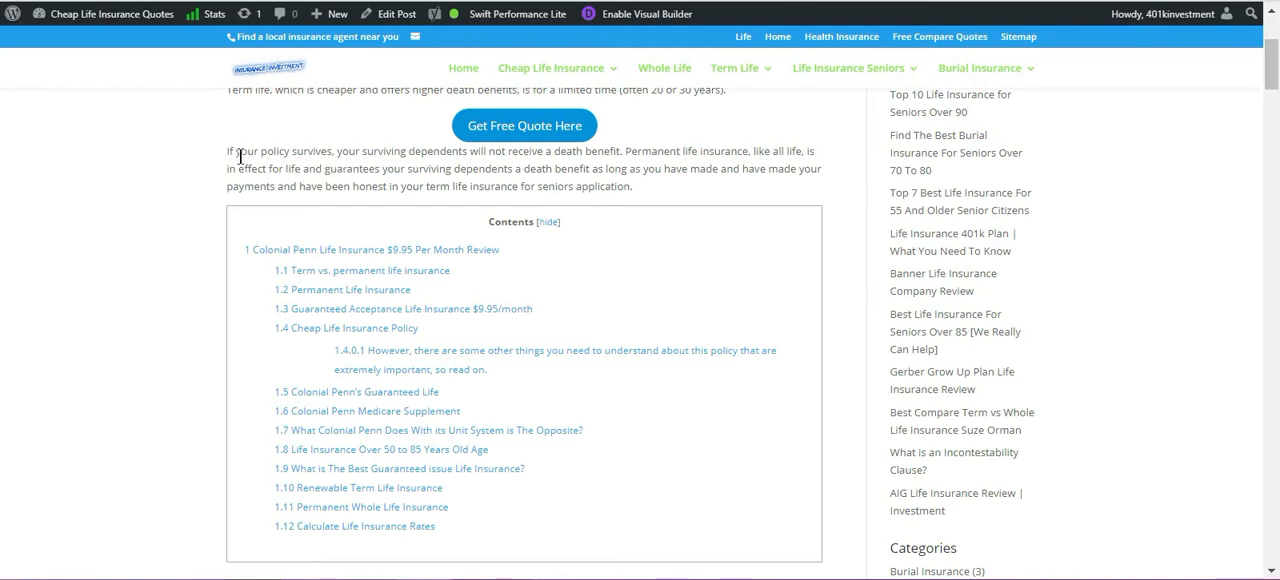
pyautogui.moveTo(235, 151); pyautogui.dragTo(632, 187)
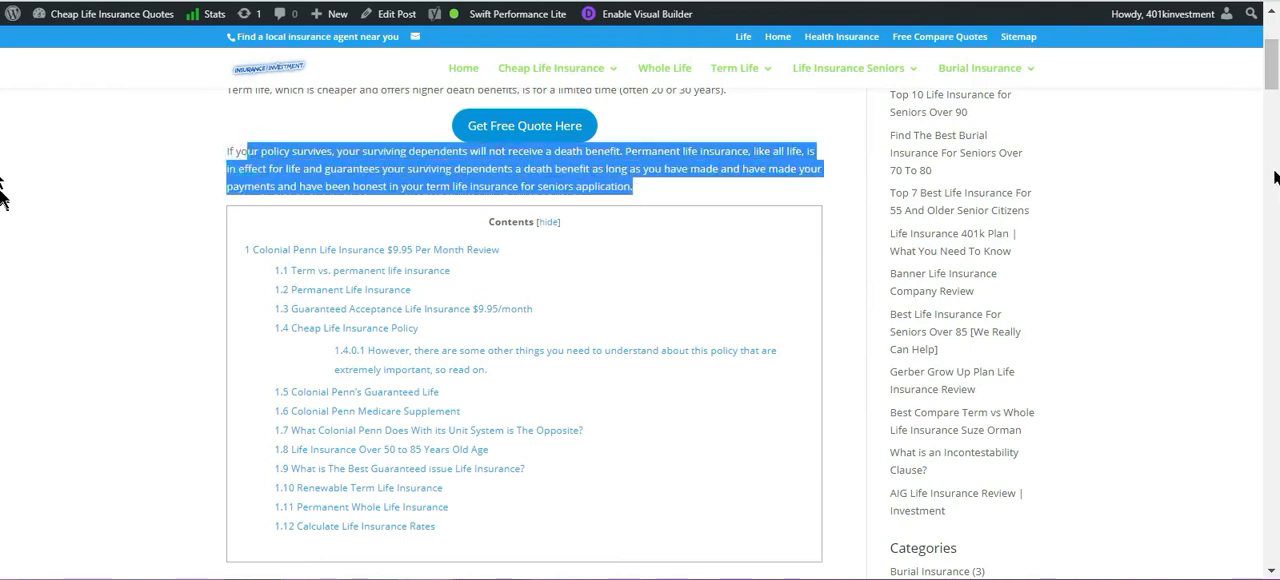
# Scroll past Contents and the Colonial Penn image, highlighting the renewable term and whole life items.
pyautogui.scroll(-3)
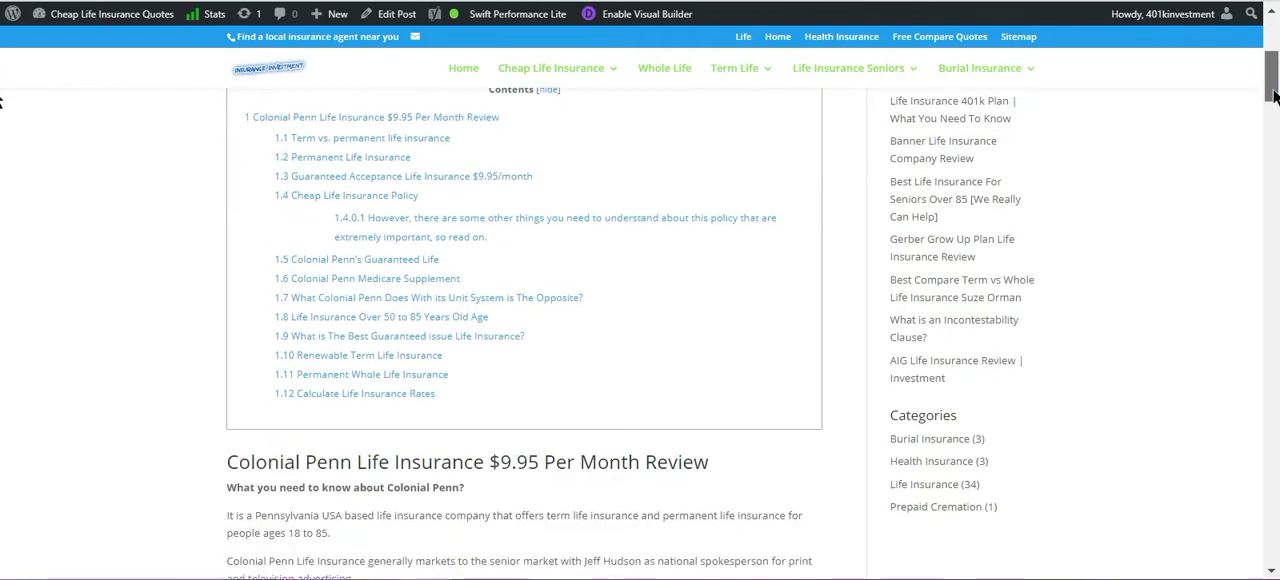
pyautogui.scroll(-3)
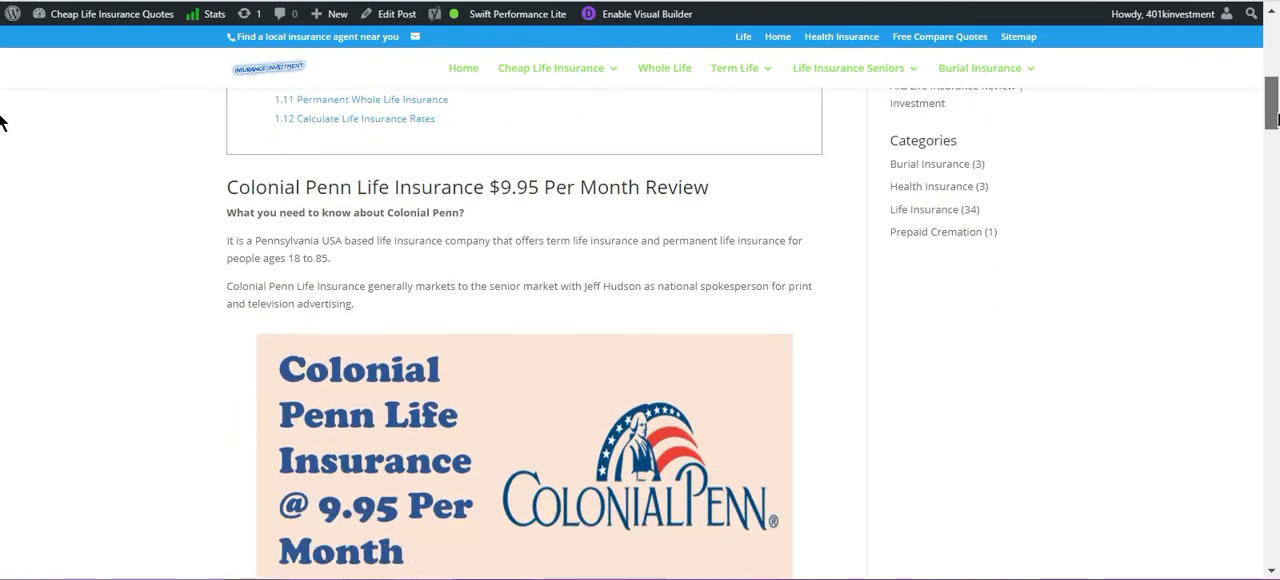
pyautogui.scroll(-3)
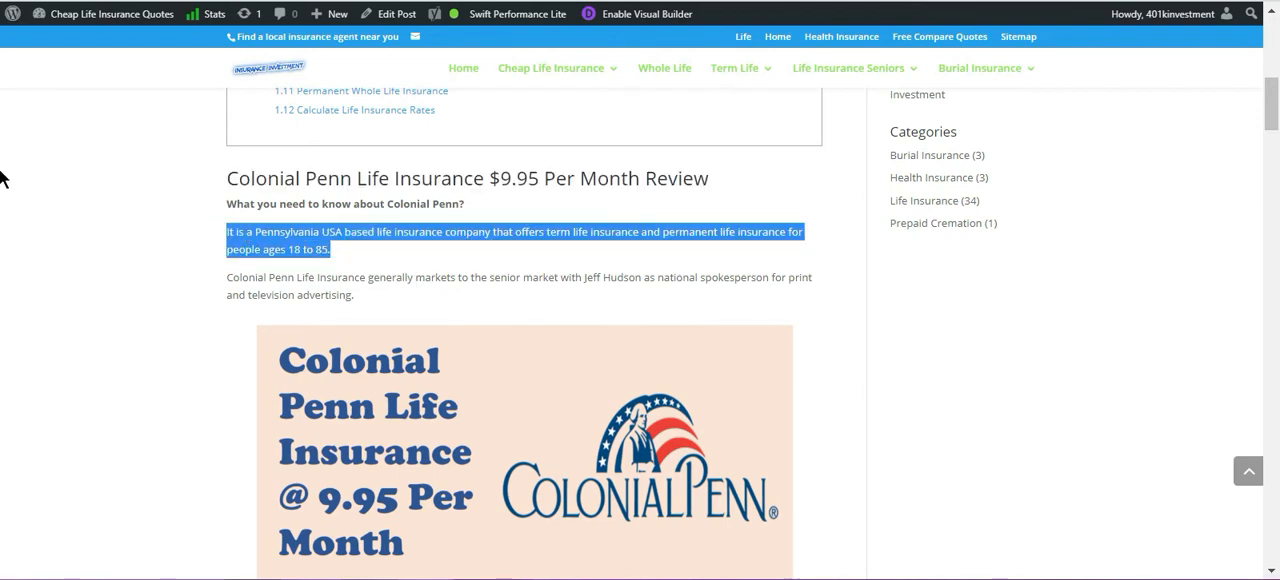
pyautogui.scroll(-3)
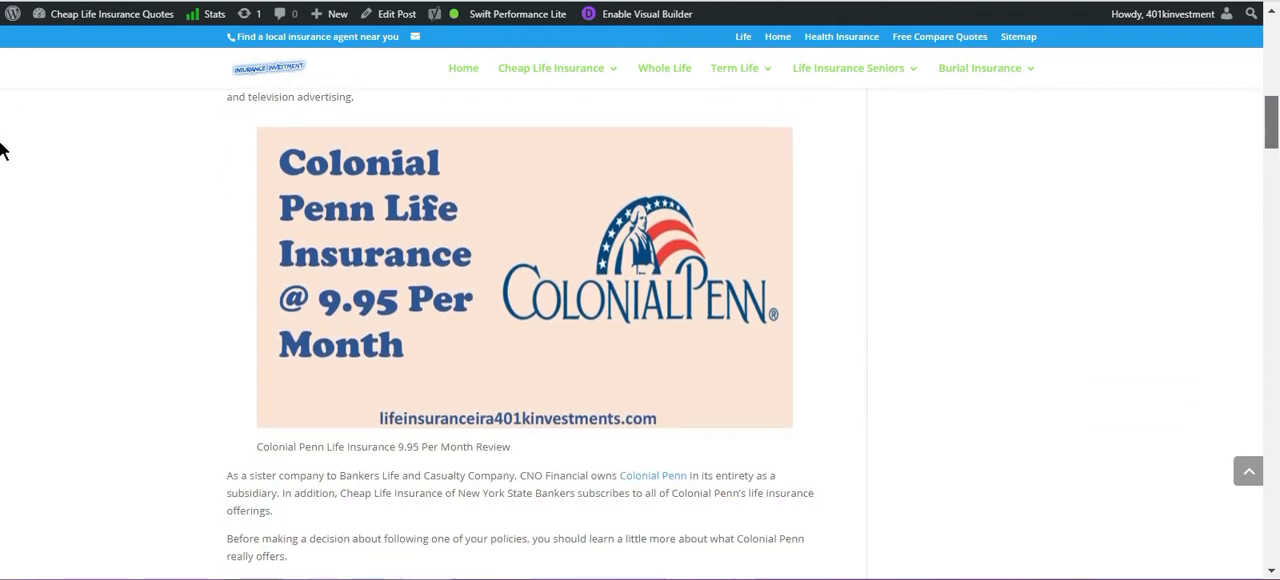
pyautogui.scroll(-3)
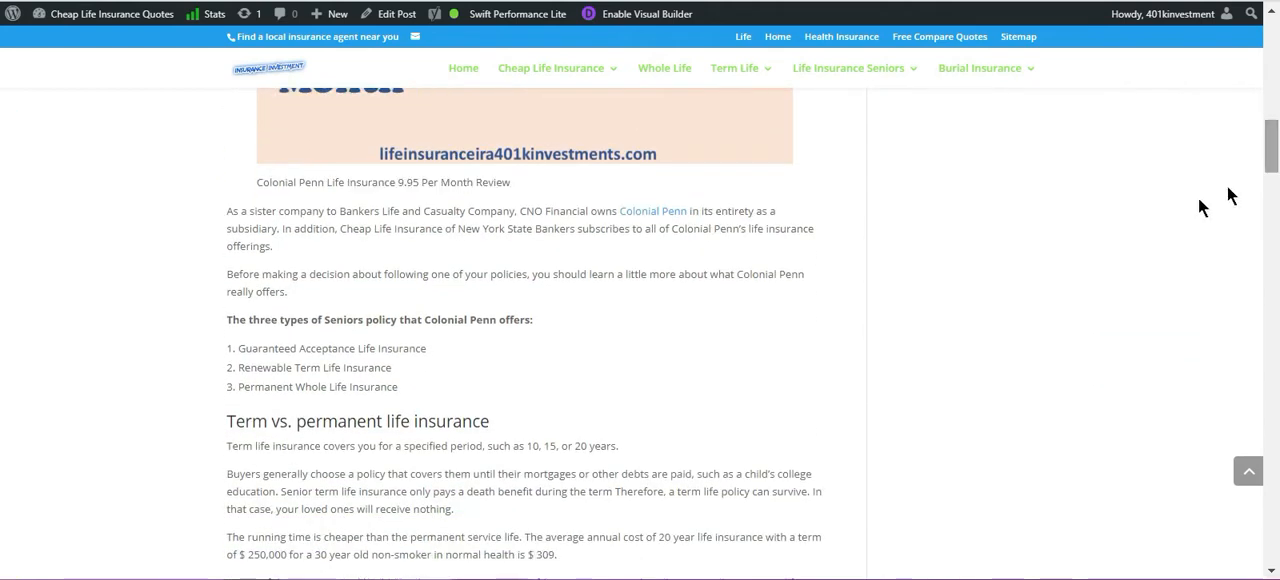
pyautogui.moveTo(220, 223)
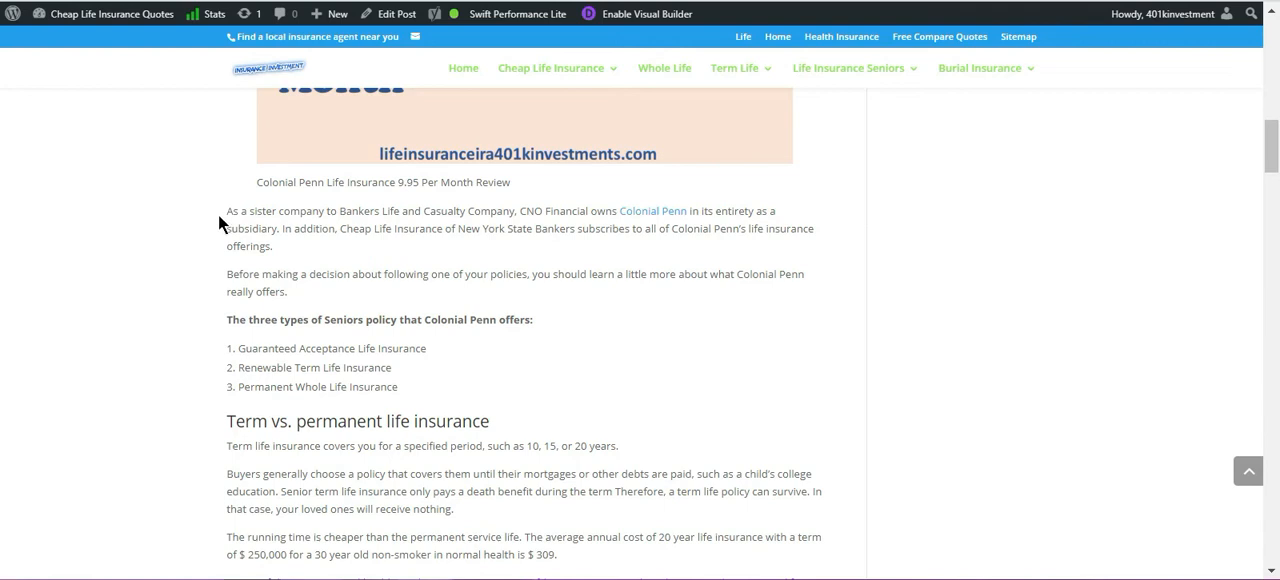
pyautogui.moveTo(226, 211); pyautogui.dragTo(390, 386)
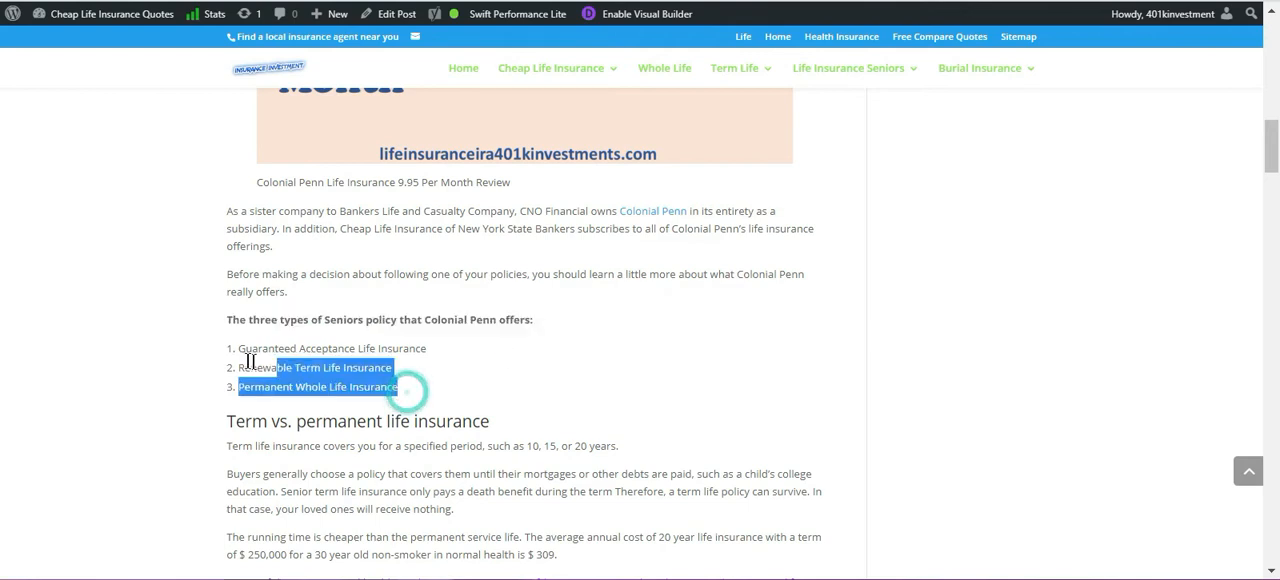
# Scroll through term vs. permanent, highlighting the Permanent Life Insurance heading.
pyautogui.scroll(-3)
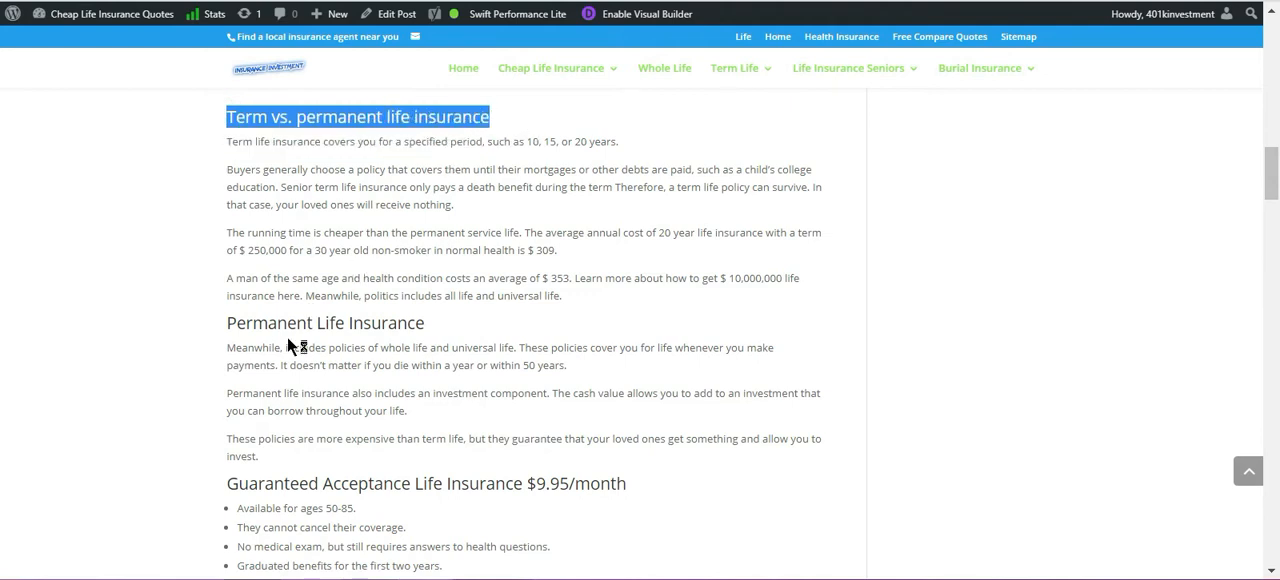
pyautogui.doubleClick(268, 322)
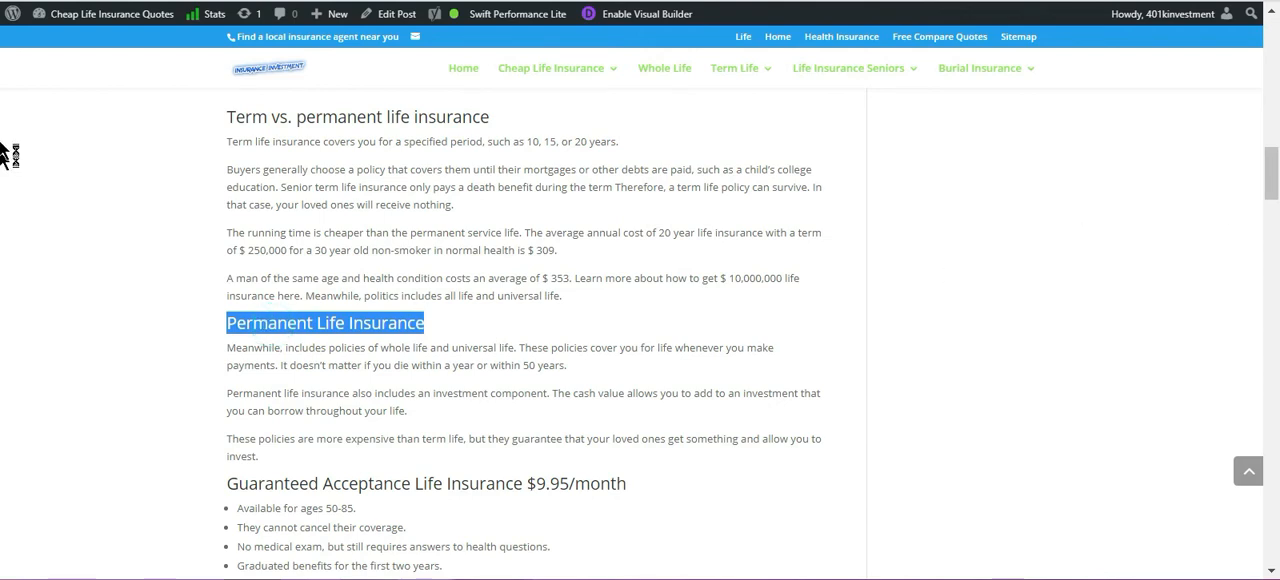
pyautogui.scroll(-3)
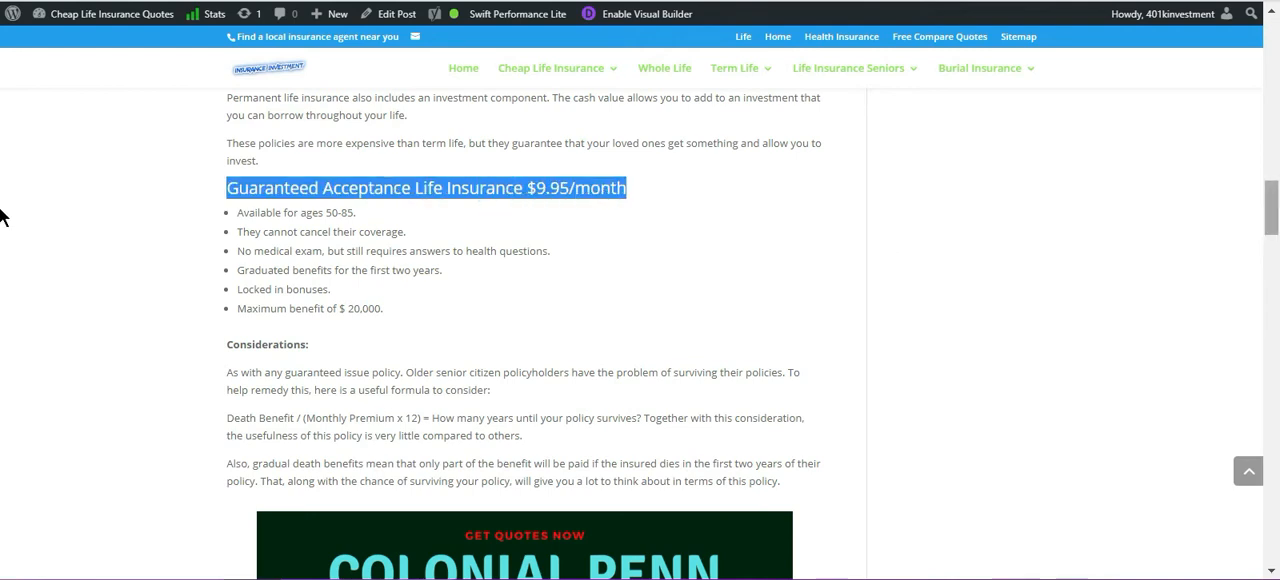
# Highlight the Considerations paragraphs and scroll past the review graphic.
pyautogui.scroll(-3)
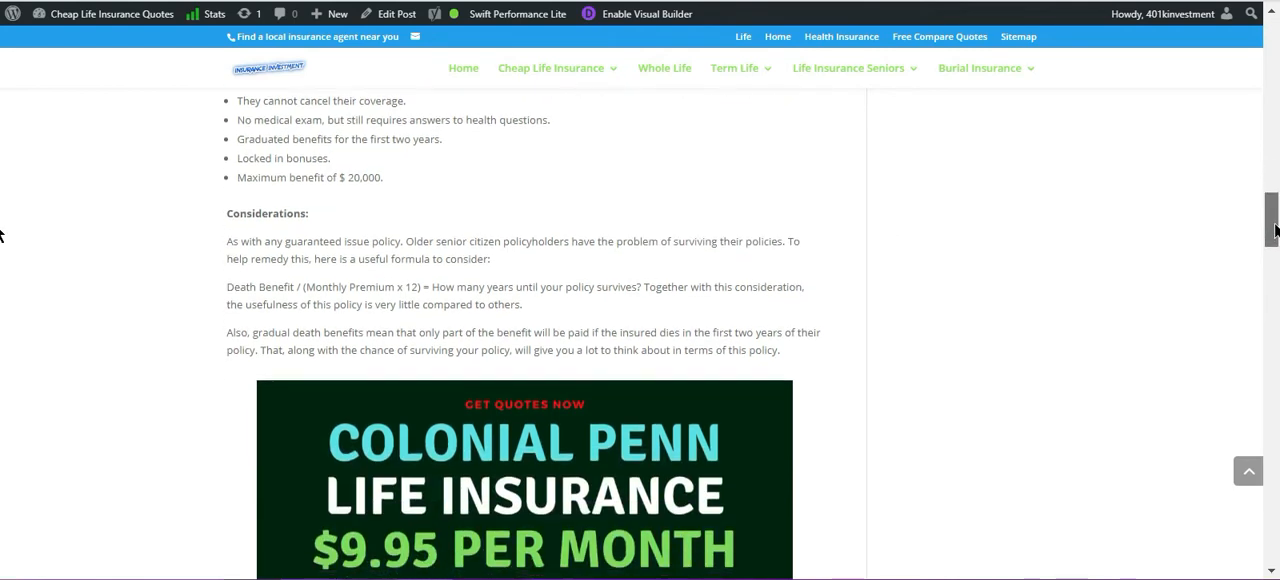
pyautogui.scroll(-3)
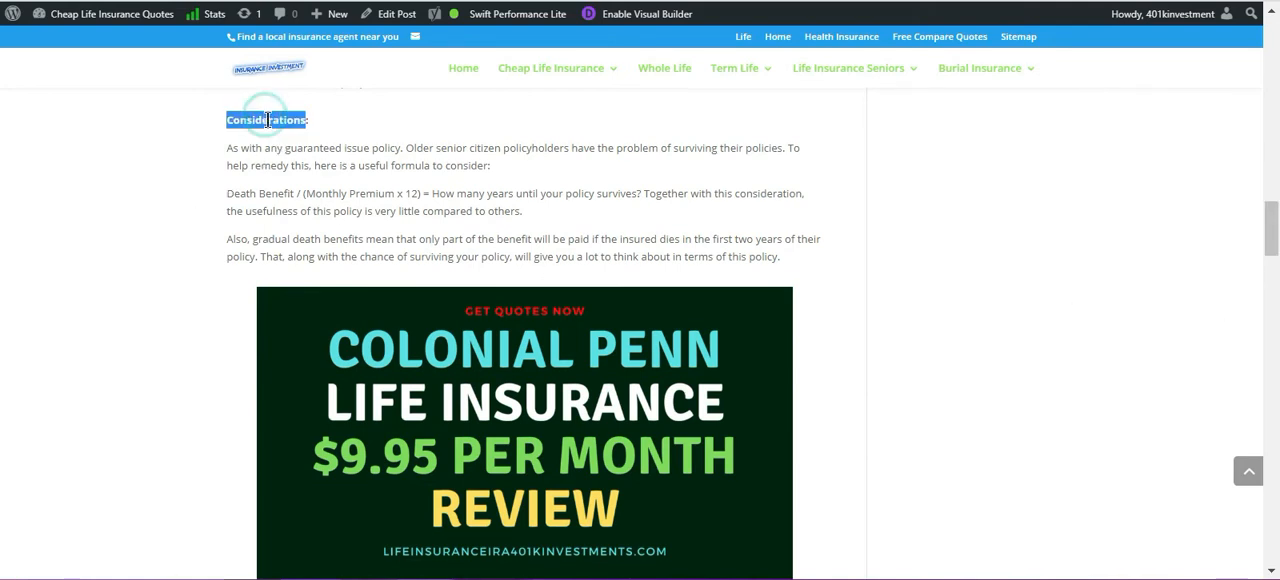
pyautogui.moveTo(266, 119); pyautogui.dragTo(779, 257)
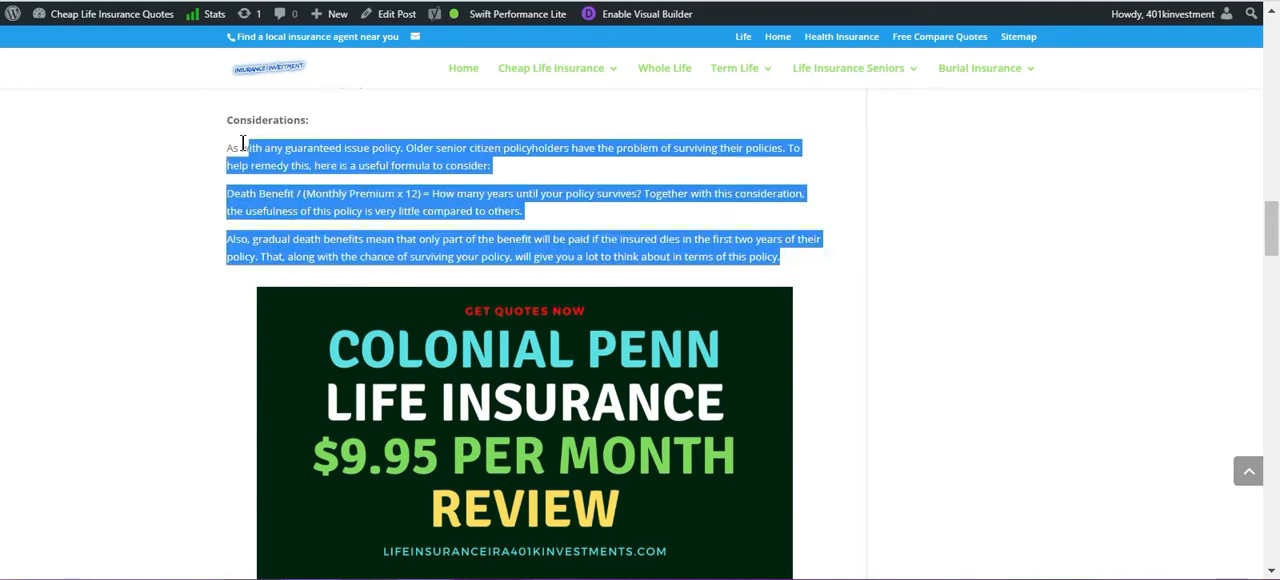
pyautogui.scroll(-3)
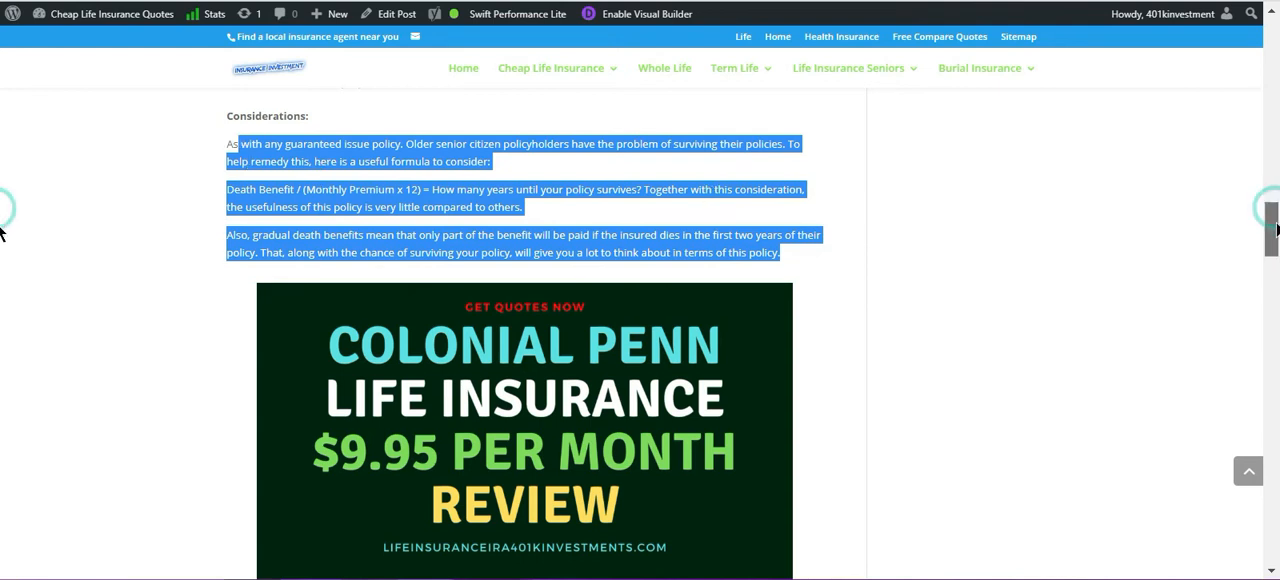
pyautogui.scroll(-3)
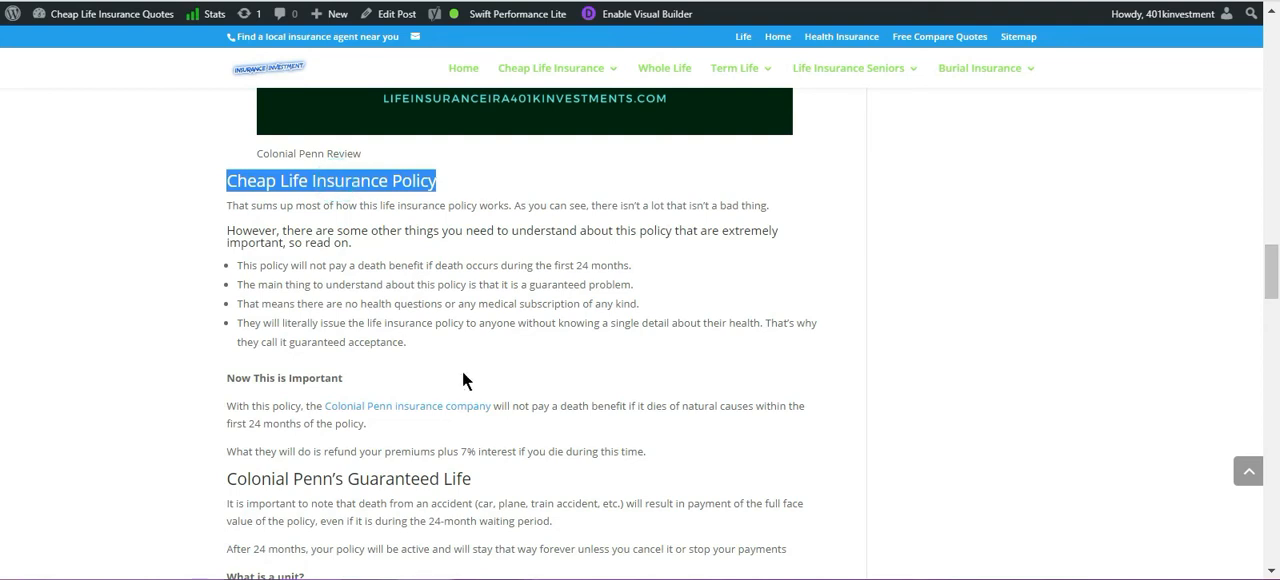
# Highlight the Cheap Life Insurance Policy text and the 'Now This is Important' line.
pyautogui.moveTo(227, 181); pyautogui.dragTo(406, 342)
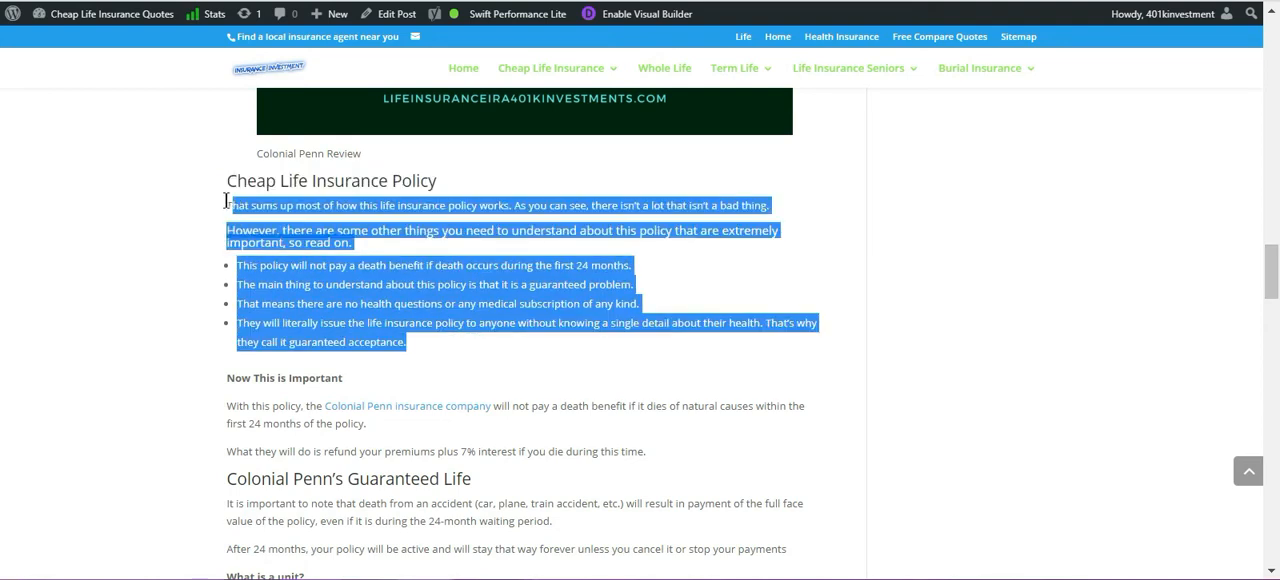
pyautogui.click(605, 377)
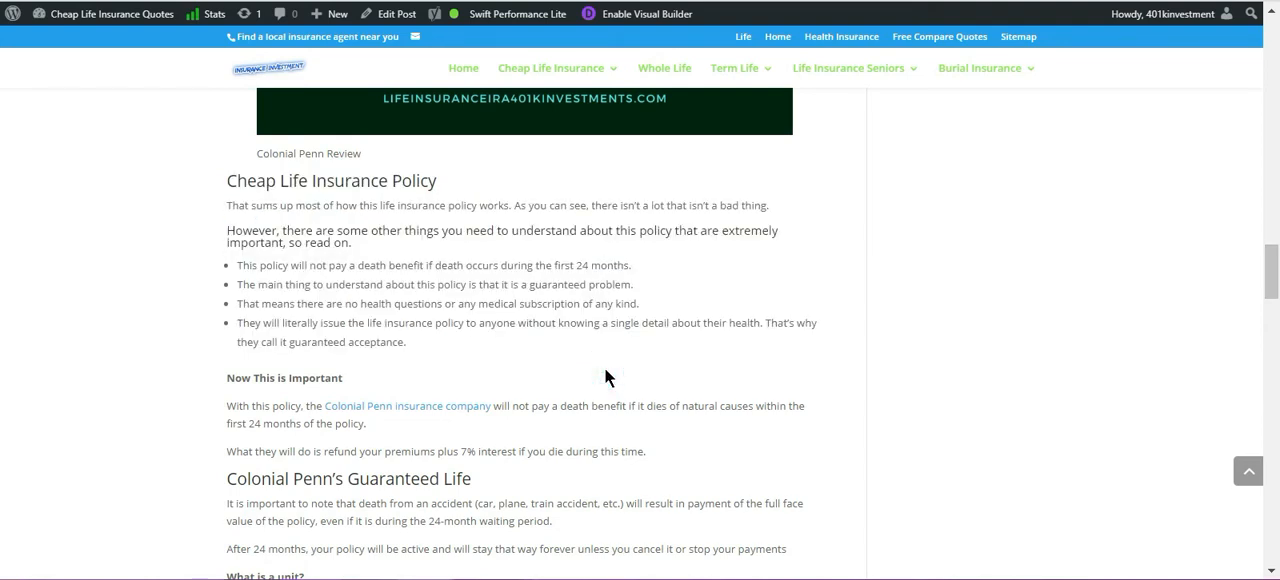
pyautogui.tripleClick(283, 378)
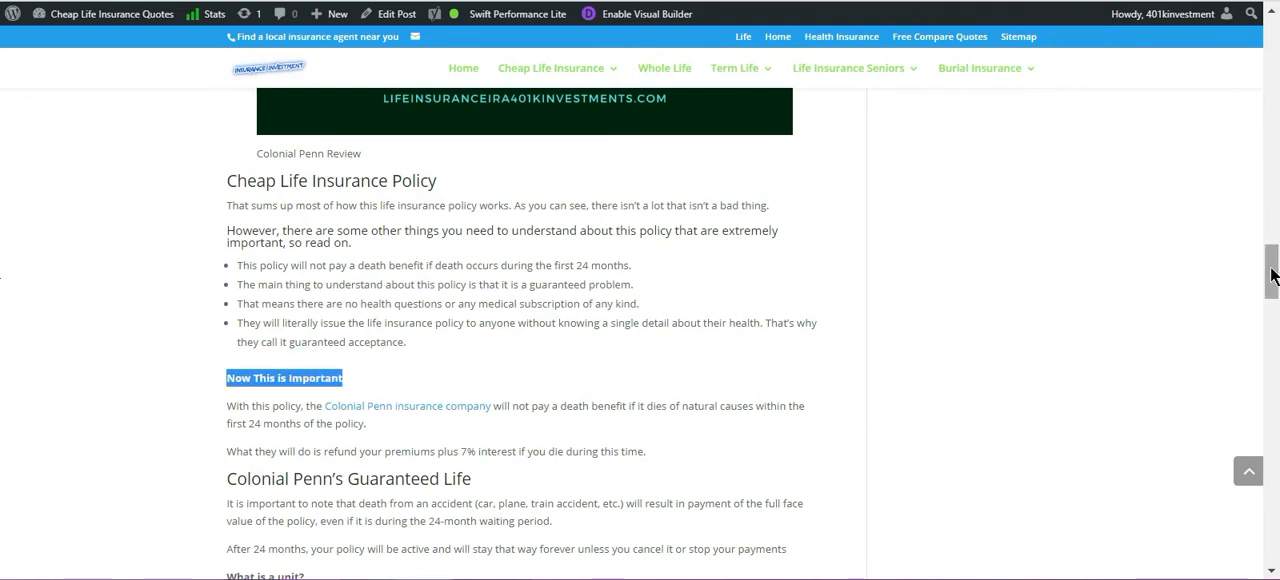
pyautogui.scroll(-3)
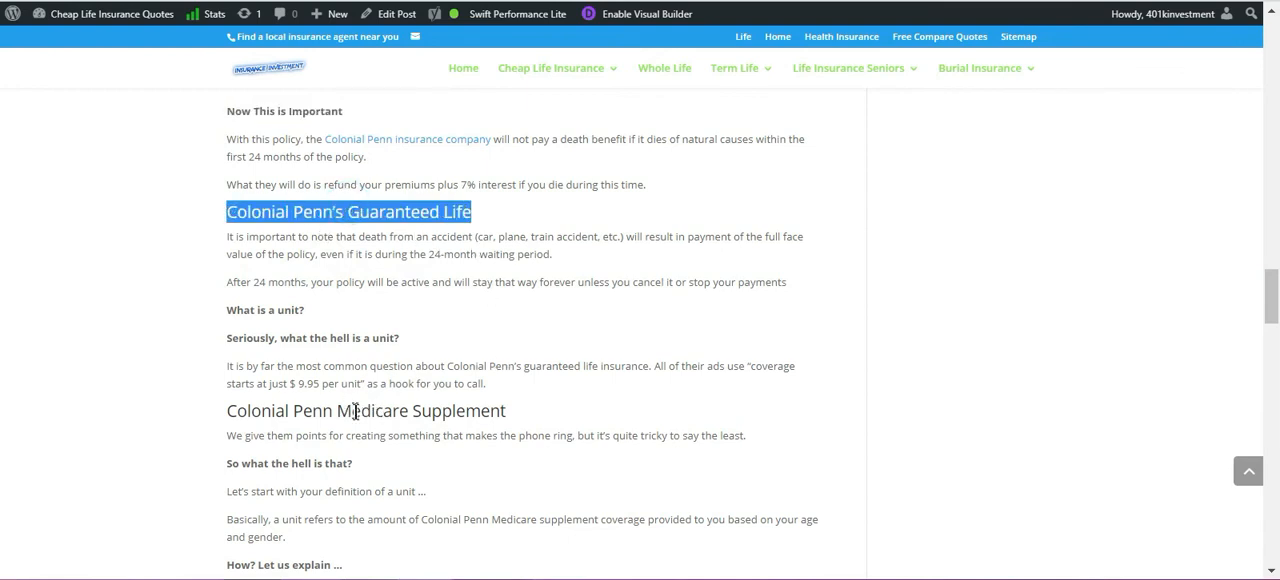
pyautogui.moveTo(547, 413)
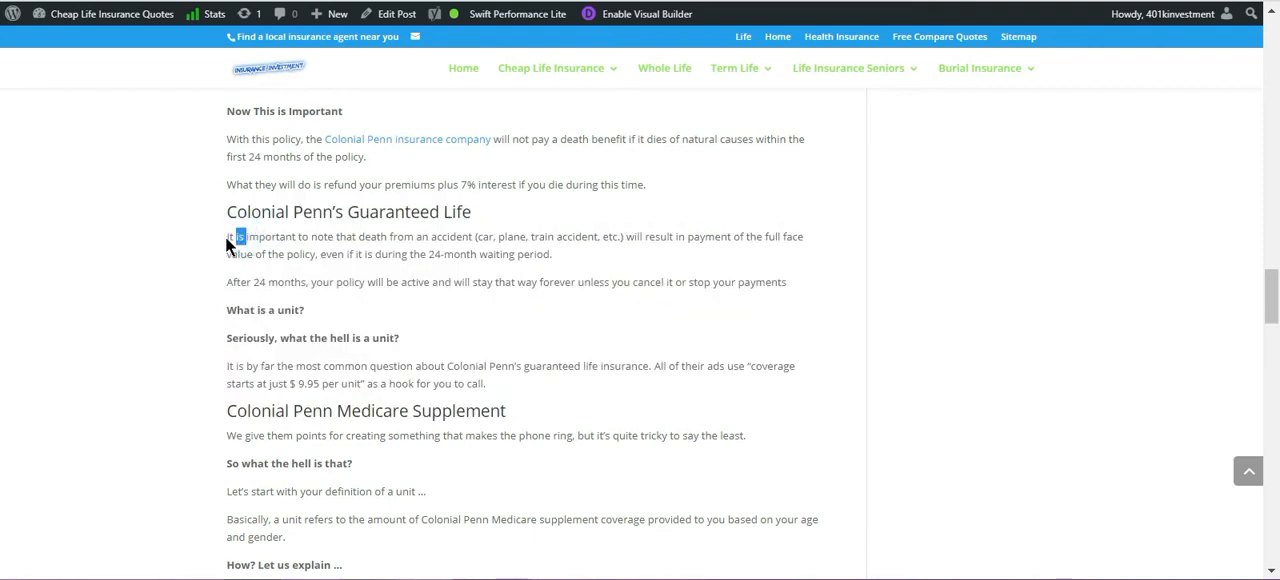
# Highlight the age pricing explanation and unit system heading, then scroll to the best guaranteed issue section.
pyautogui.moveTo(240, 236); pyautogui.dragTo(487, 384)
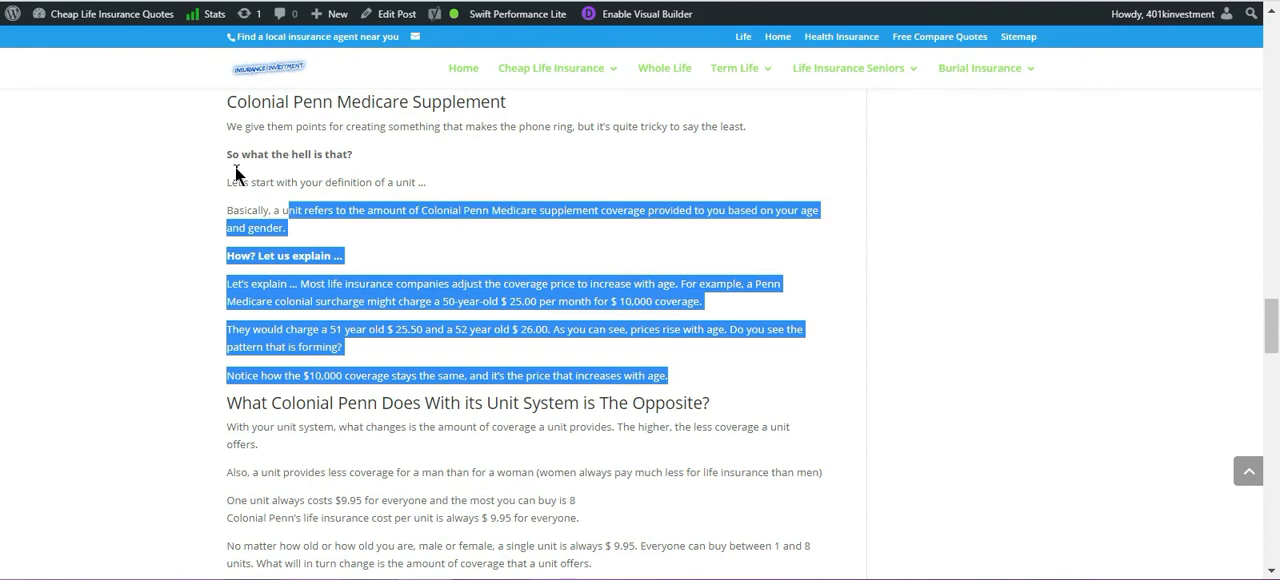
pyautogui.click(335, 400)
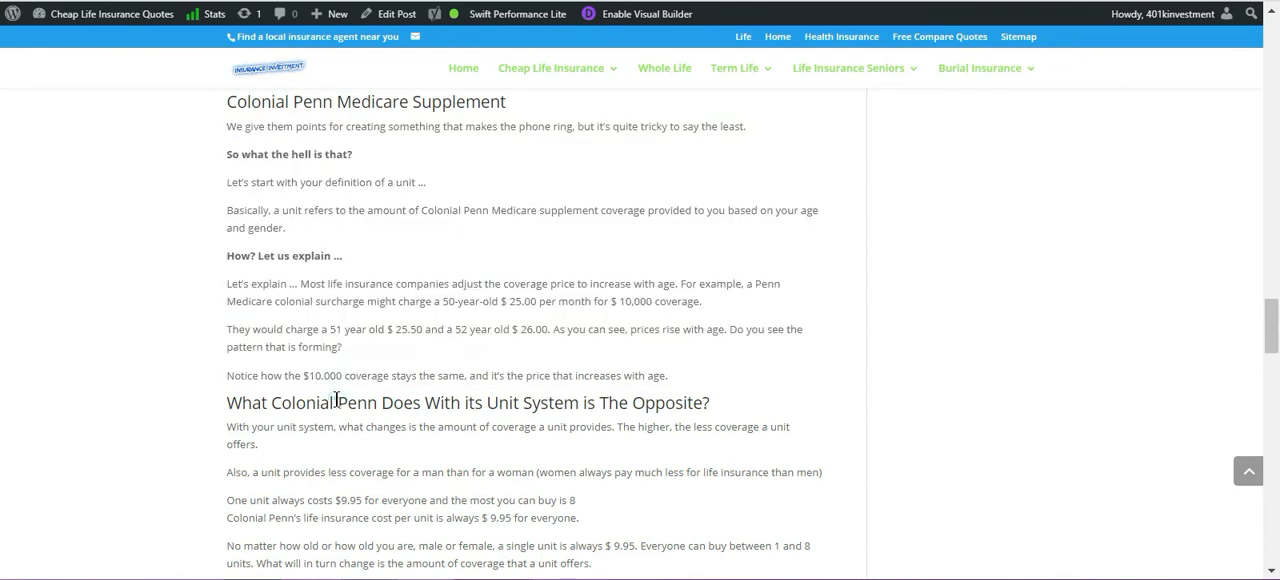
pyautogui.tripleClick(467, 402)
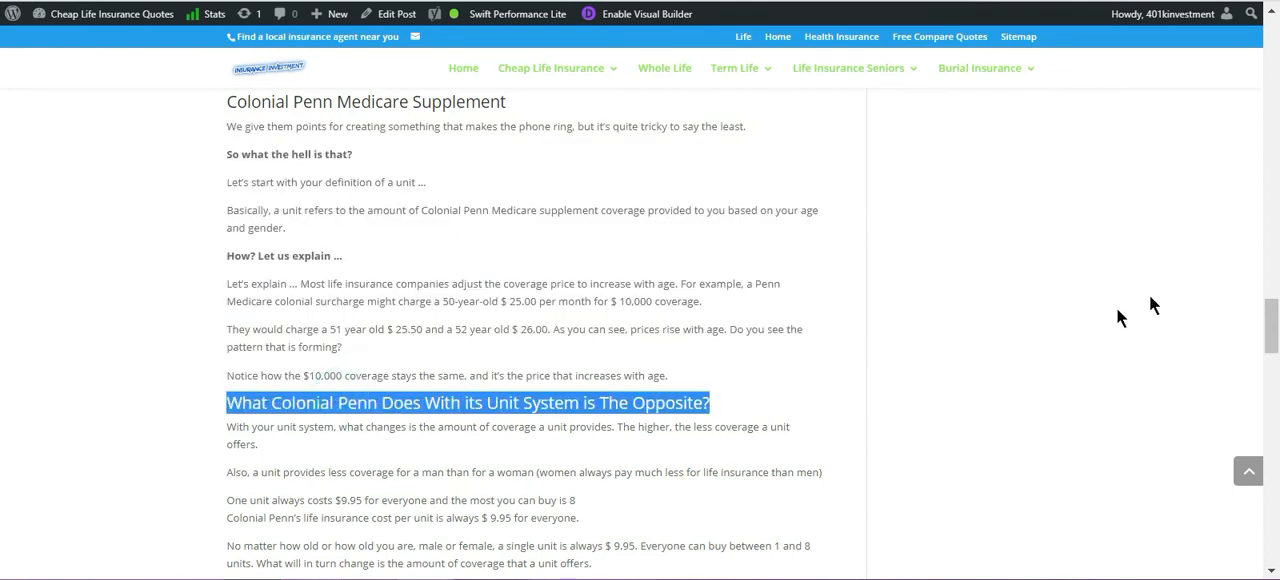
pyautogui.scroll(-3)
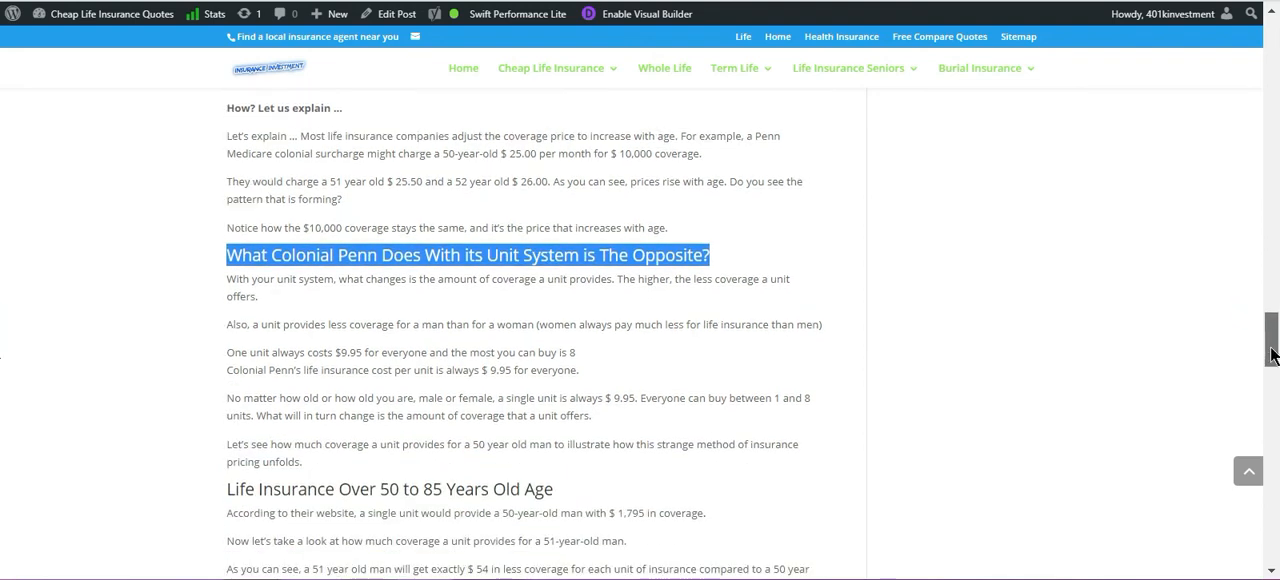
pyautogui.scroll(-3)
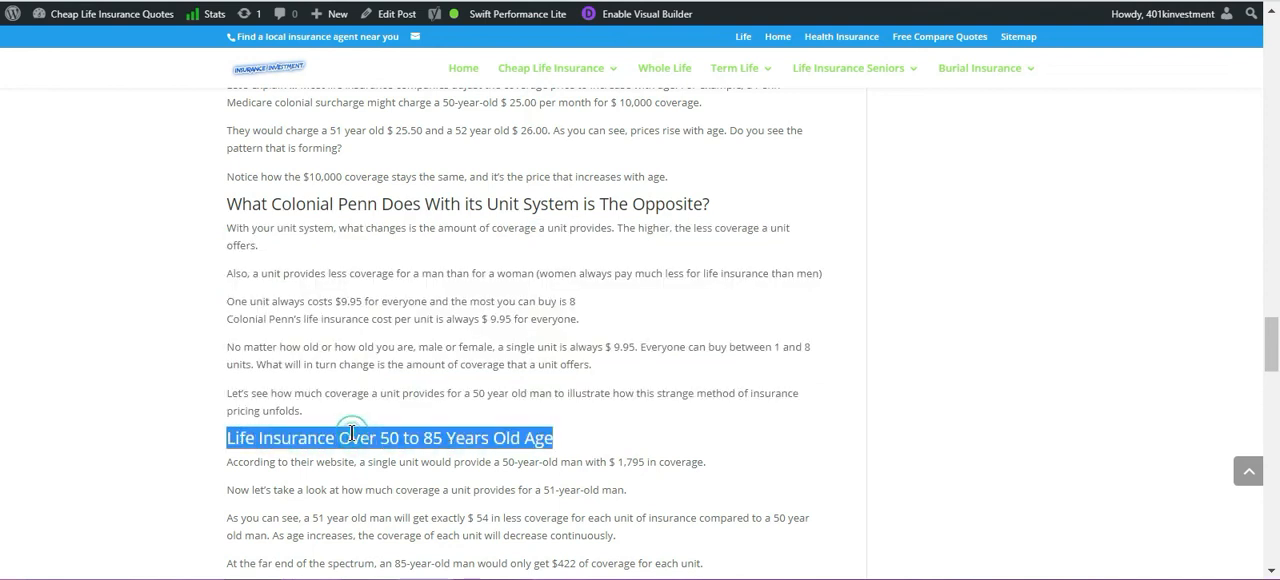
pyautogui.scroll(-3)
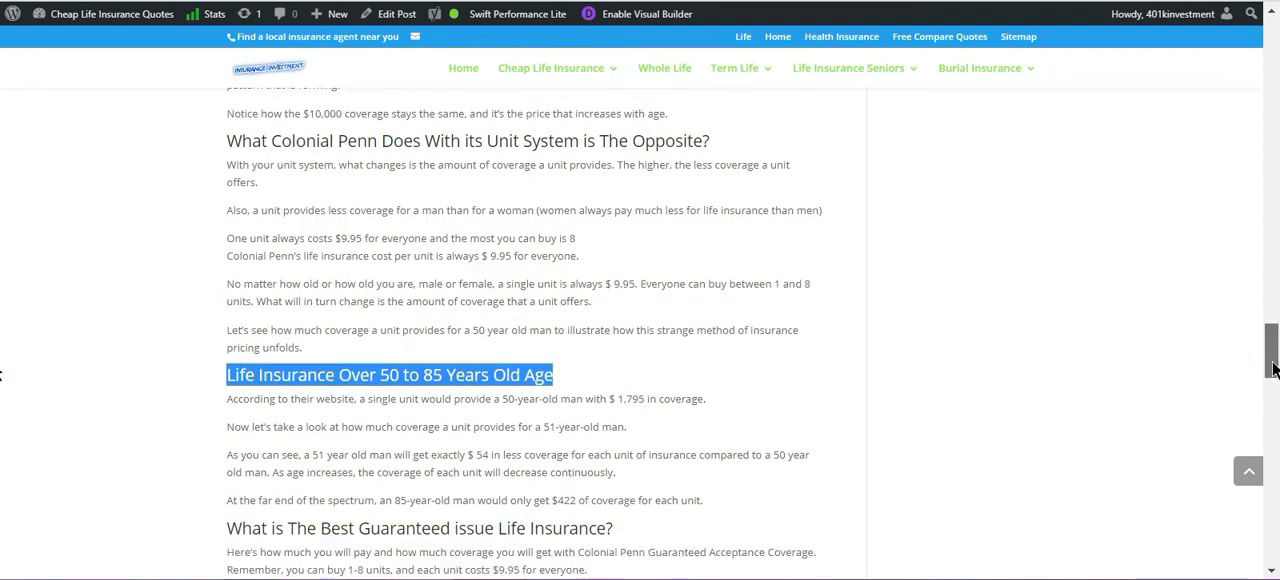
pyautogui.scroll(-3)
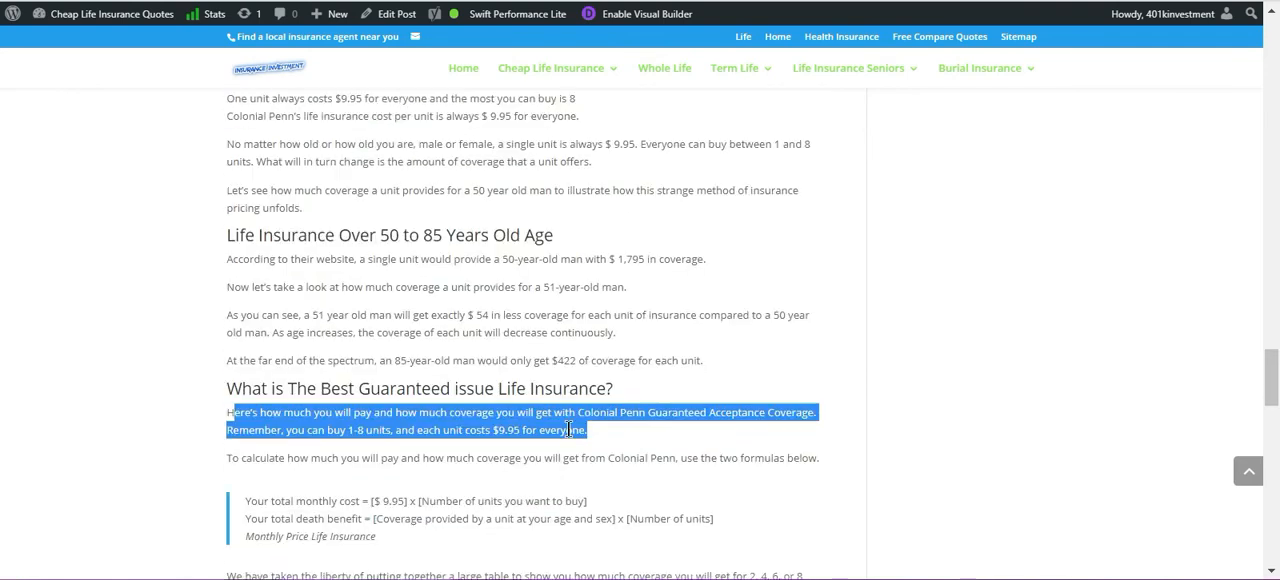
# Scroll past the coverage table and highlight the Permanent Whole Life Insurance heading.
pyautogui.scroll(-3)
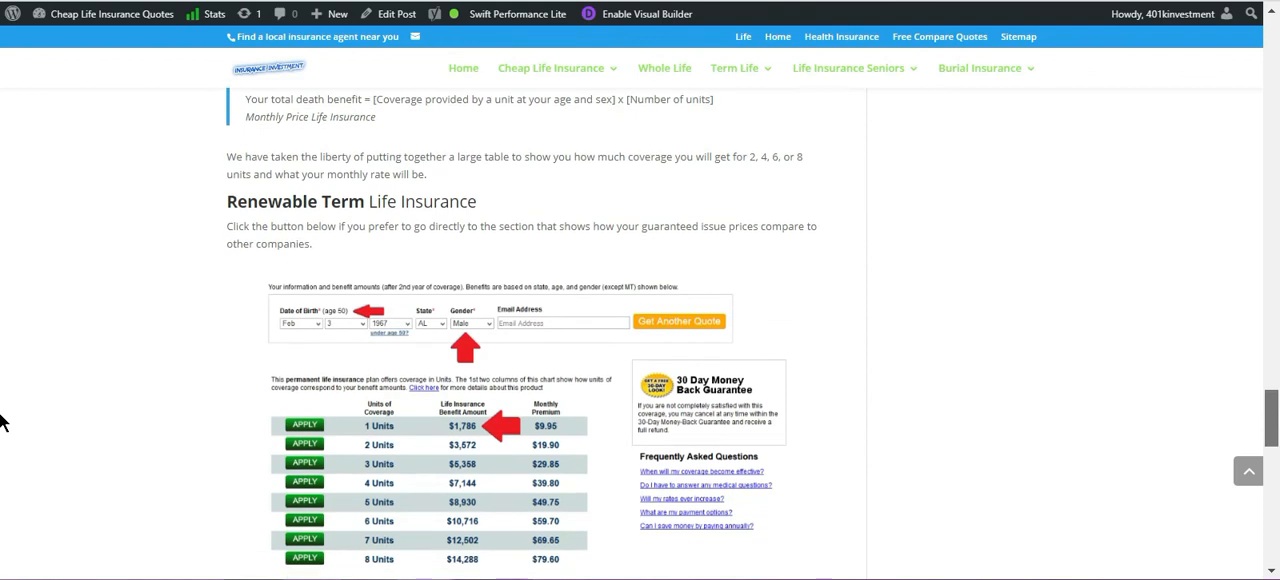
pyautogui.scroll(-3)
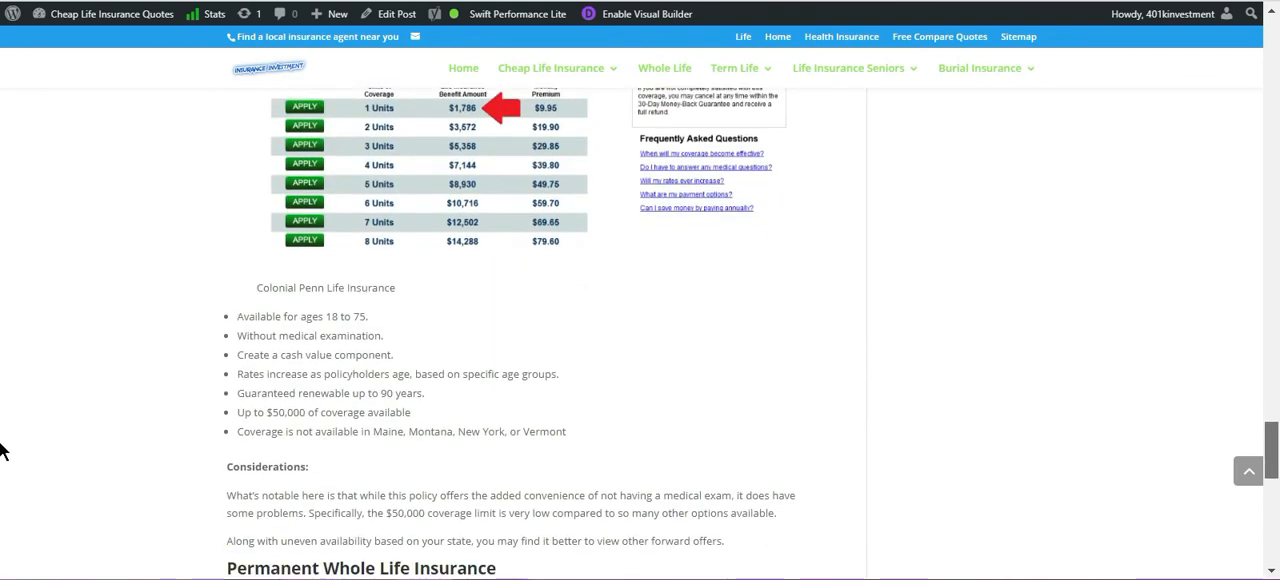
pyautogui.scroll(-3)
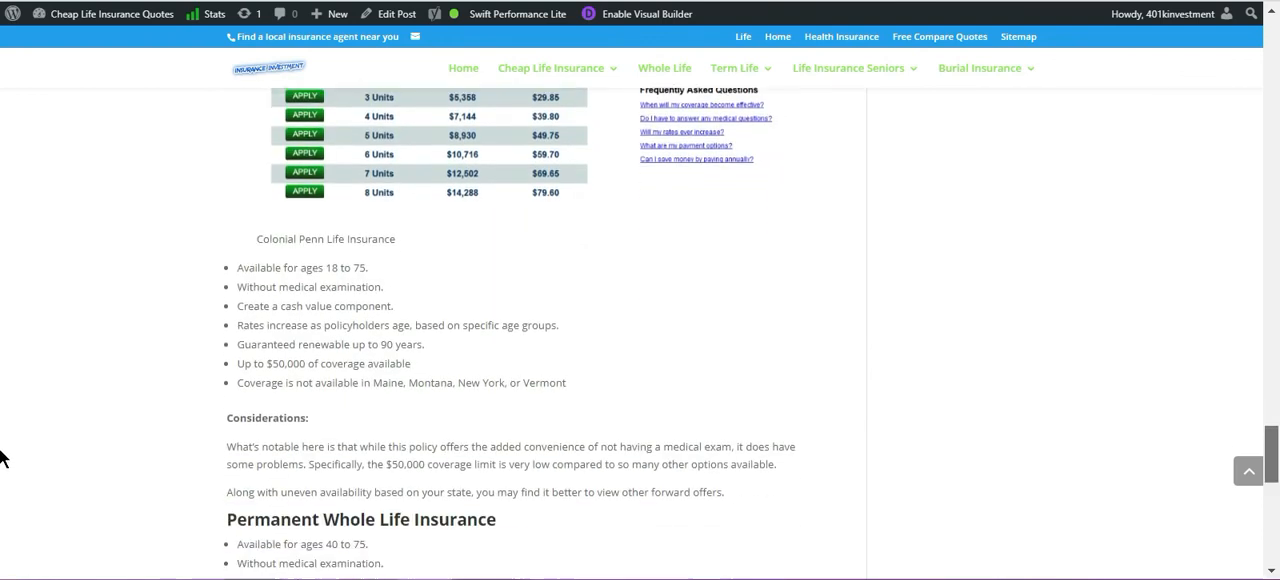
pyautogui.scroll(-3)
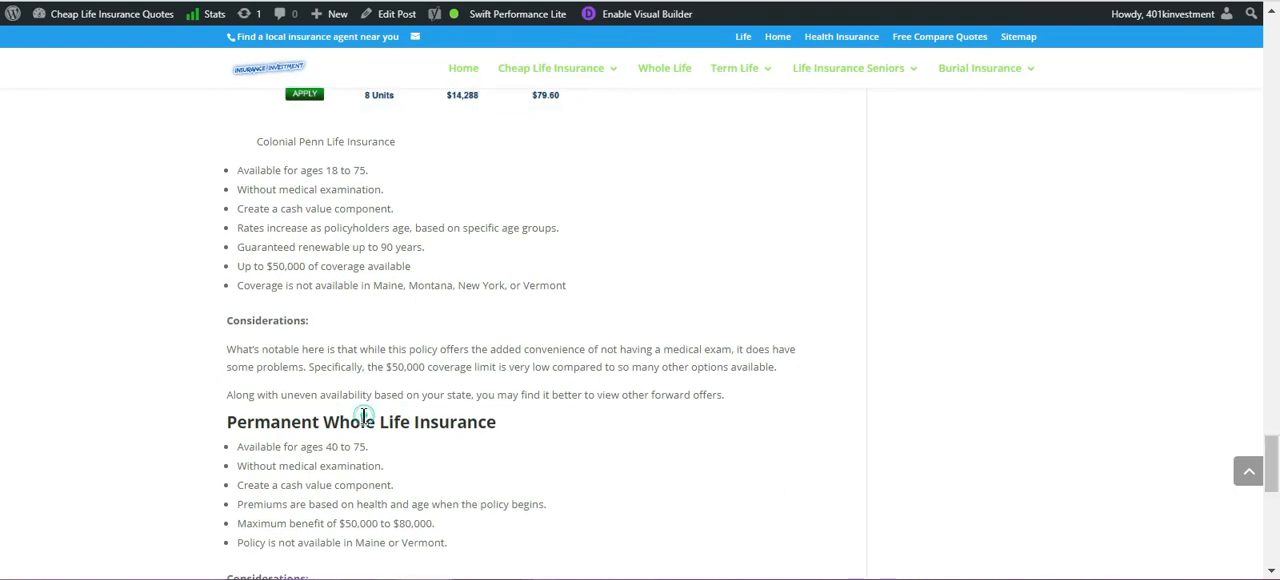
pyautogui.tripleClick(361, 421)
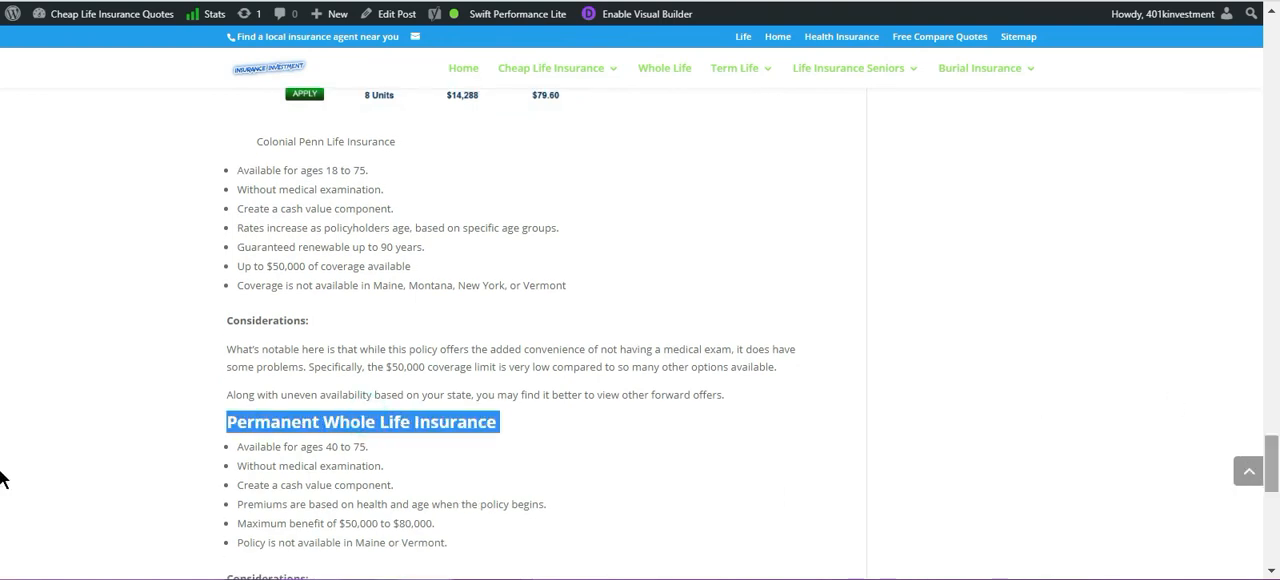
pyautogui.scroll(-3)
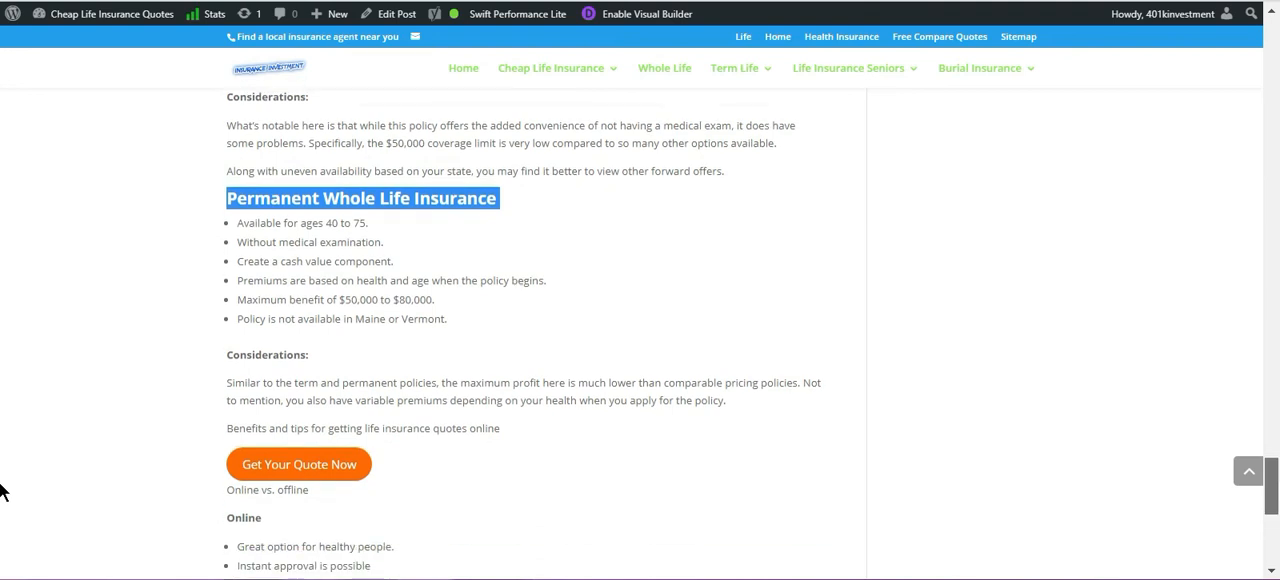
pyautogui.scroll(-3)
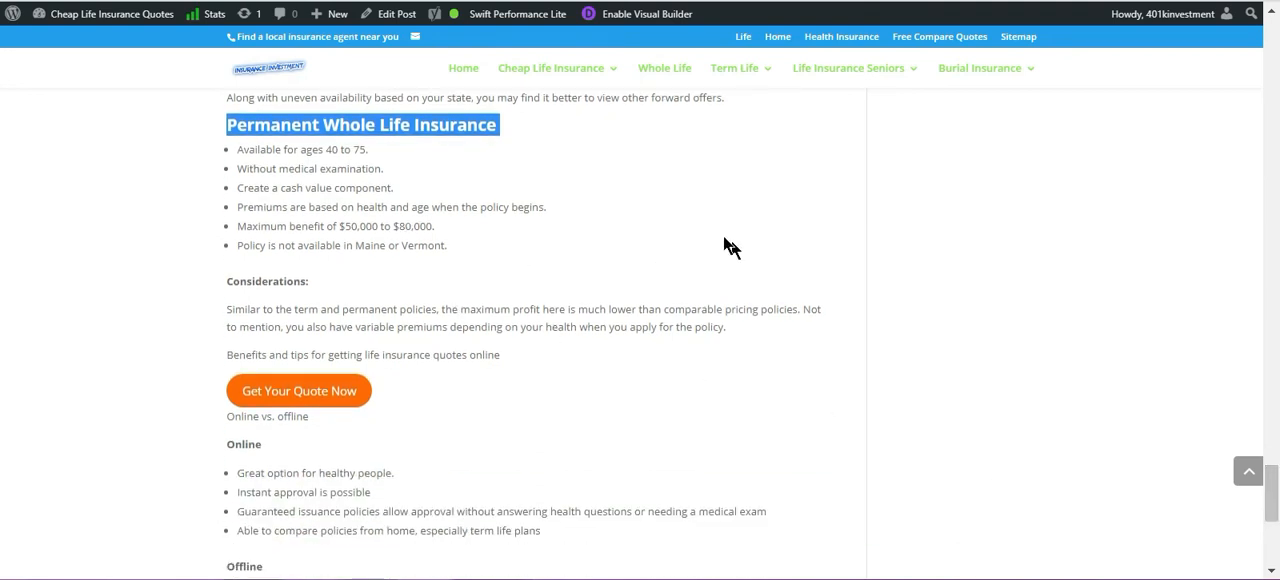
# Clear the whole life heading highlight and scroll down to the Calculate Life Insurance Rates form.
pyautogui.click(472, 317)
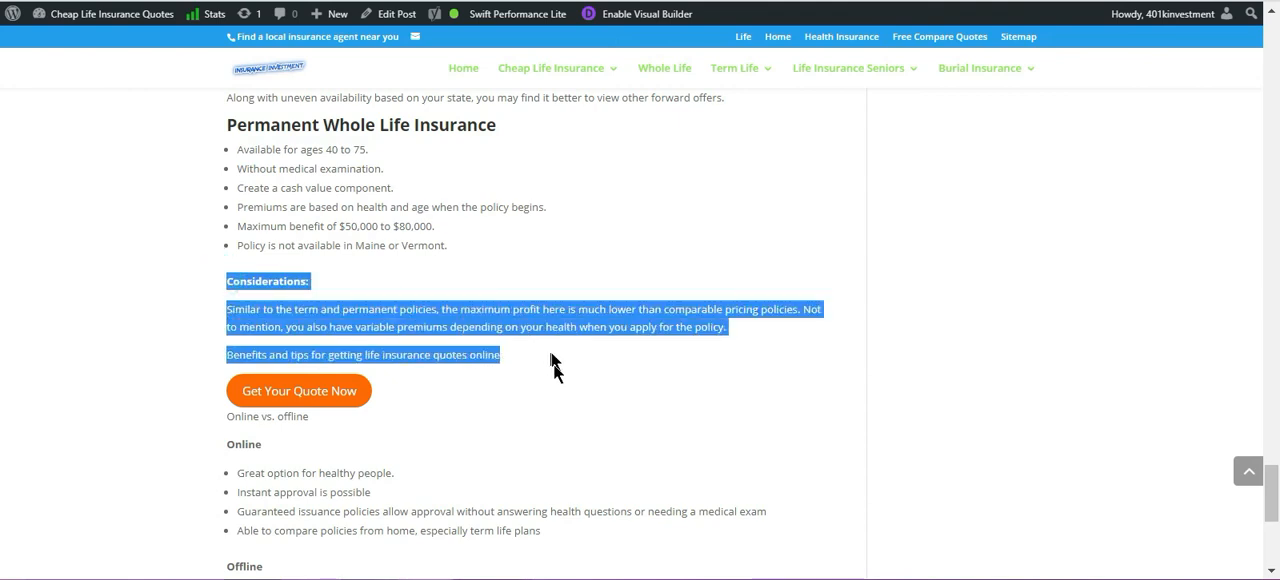
pyautogui.moveTo(298, 391)
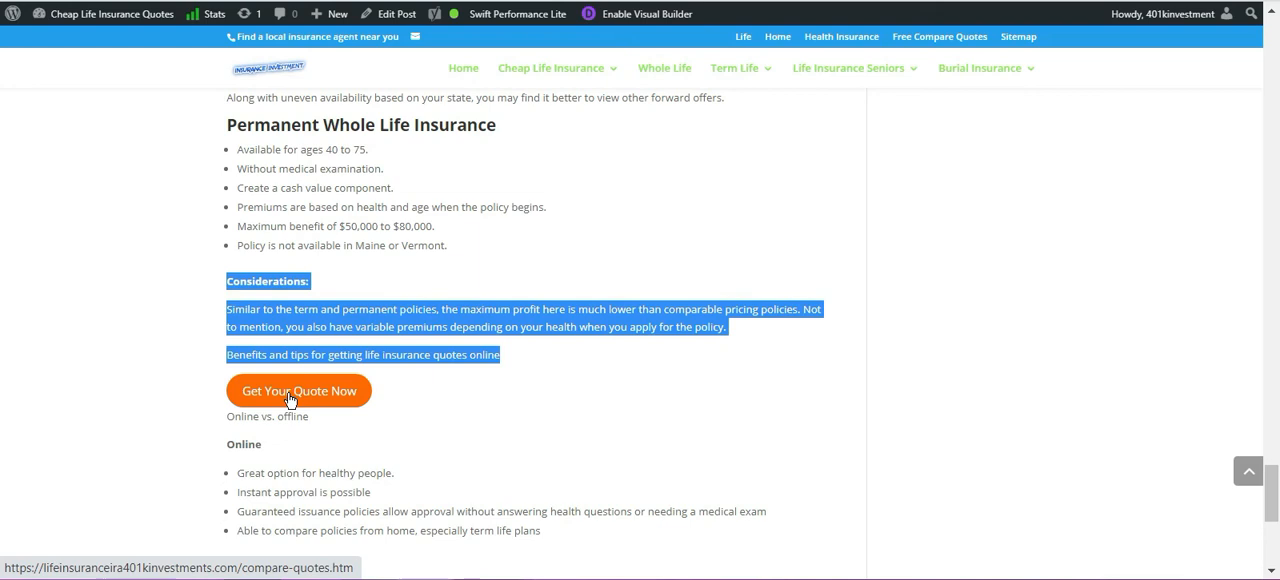
pyautogui.moveTo(291, 413)
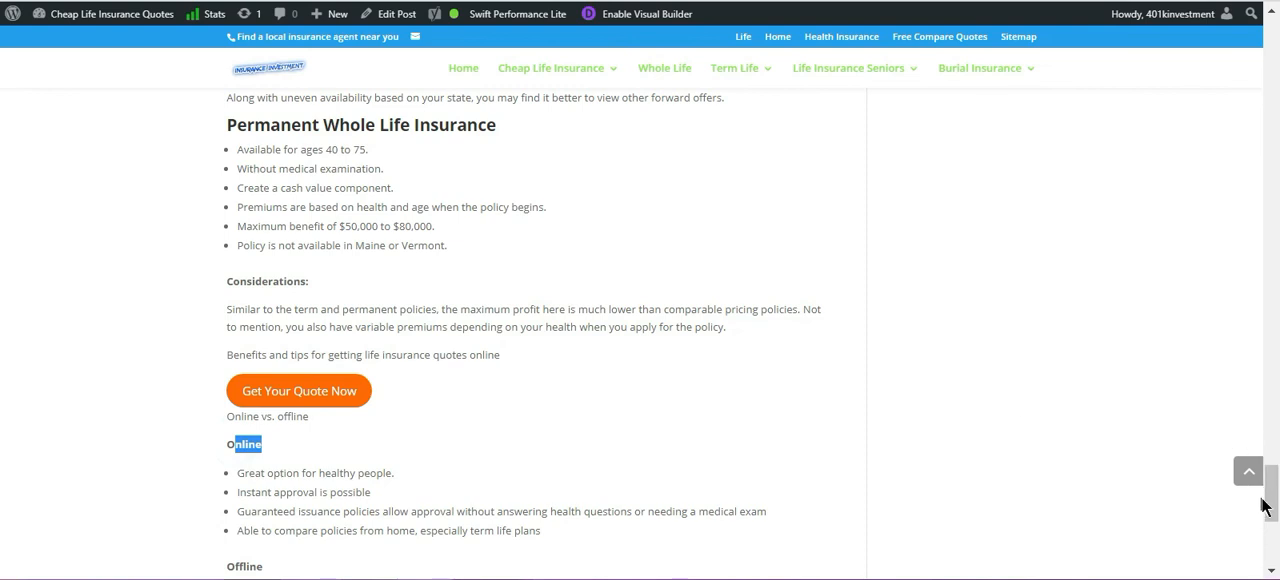
pyautogui.scroll(-3)
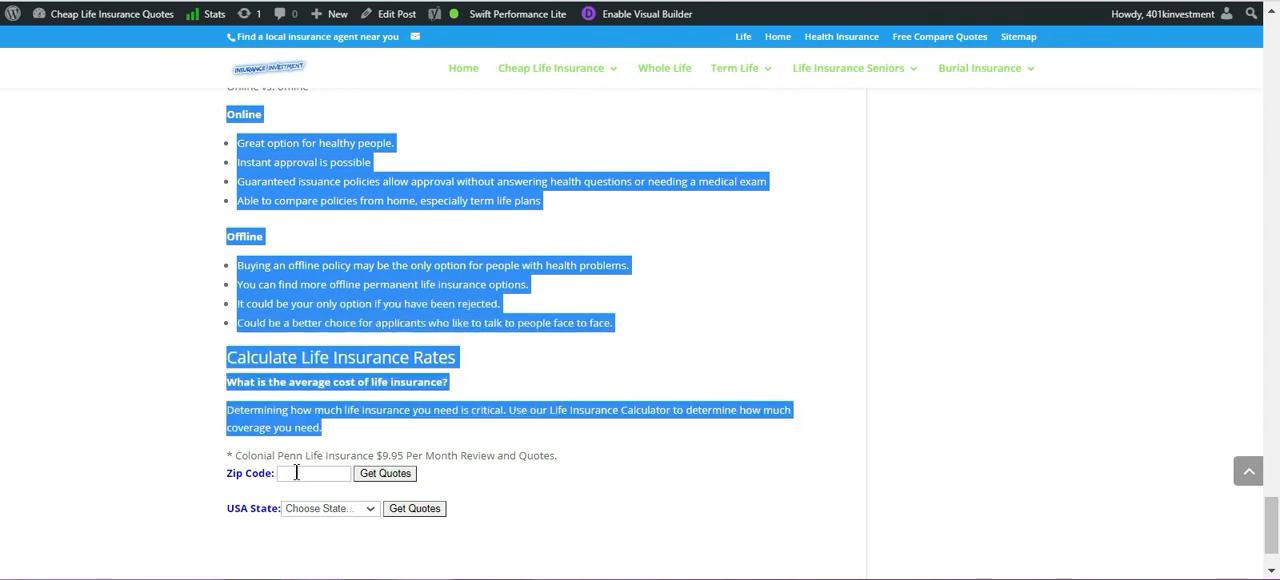
# Enter zip code 25452 and open the USA State dropdown list.
pyautogui.write('2')
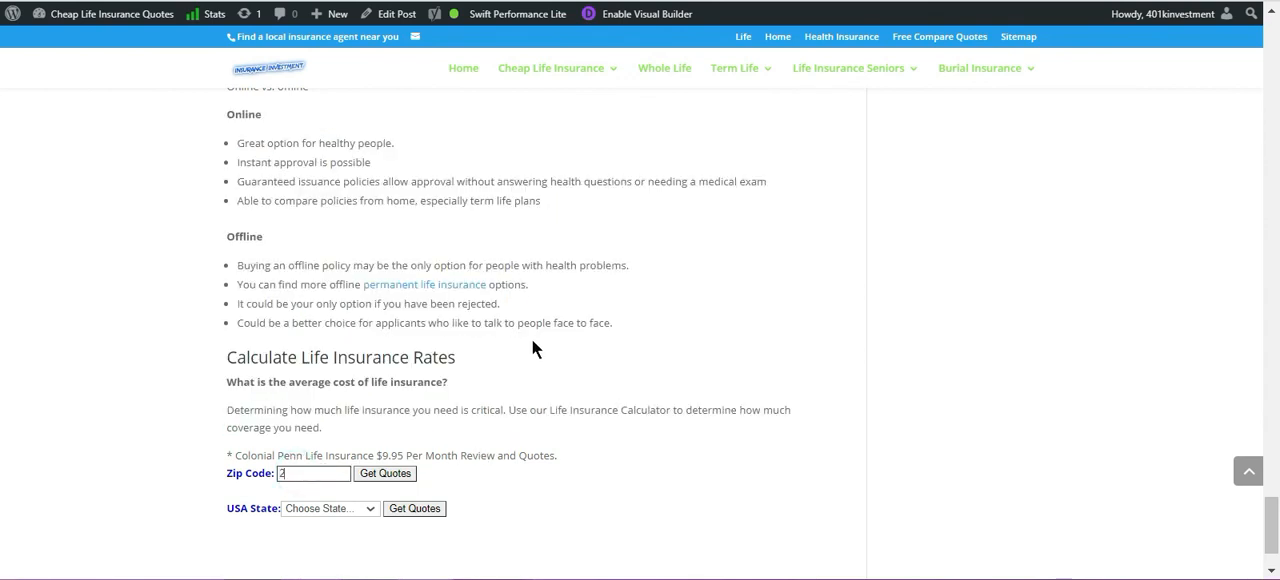
pyautogui.write('25452')
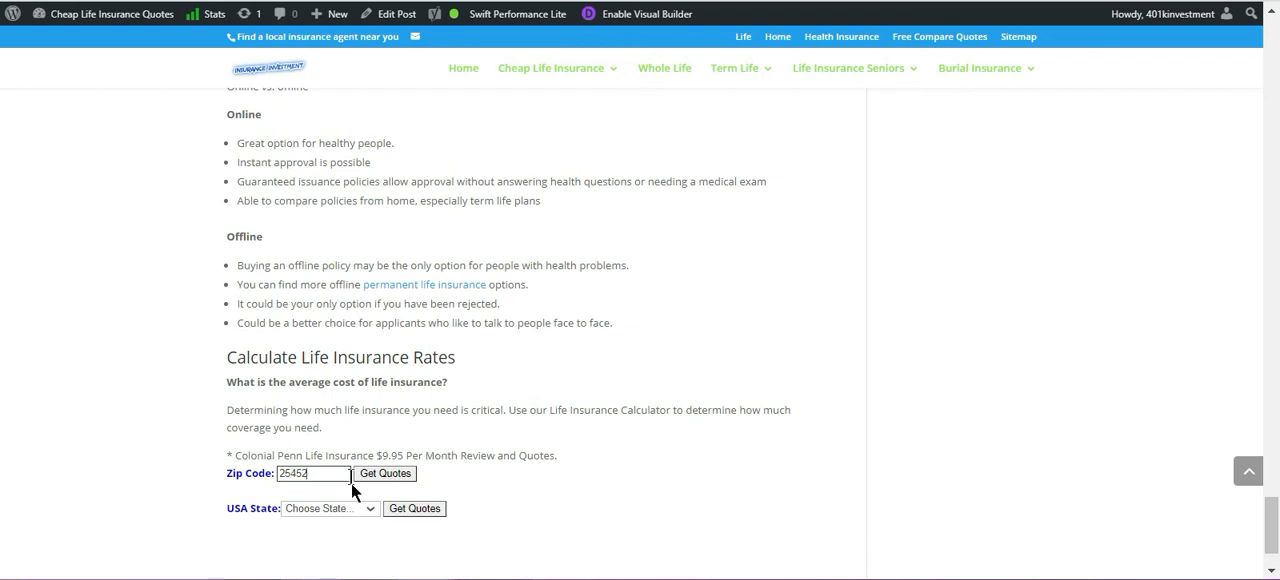
pyautogui.click(330, 508)
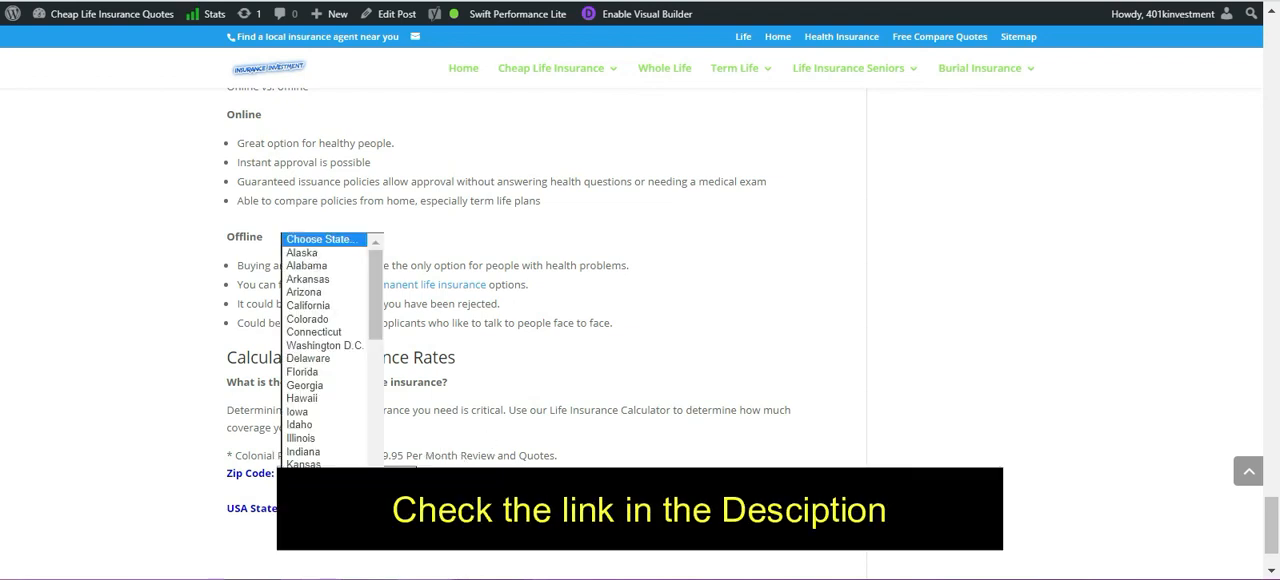
pyautogui.moveTo(305, 385)
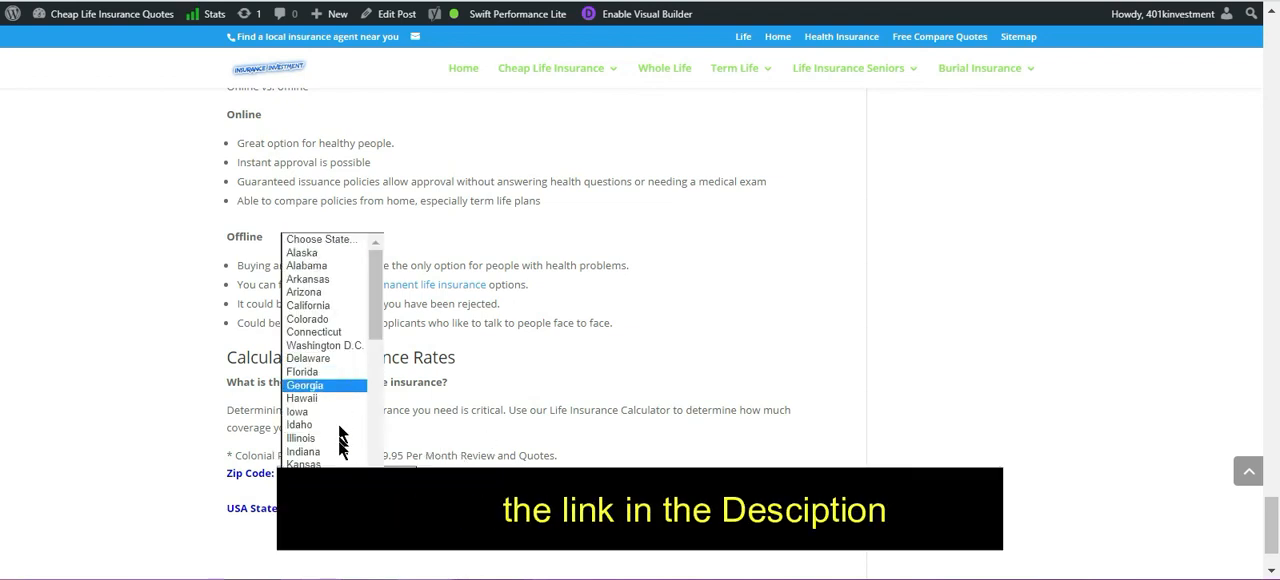
pyautogui.scroll(-3)
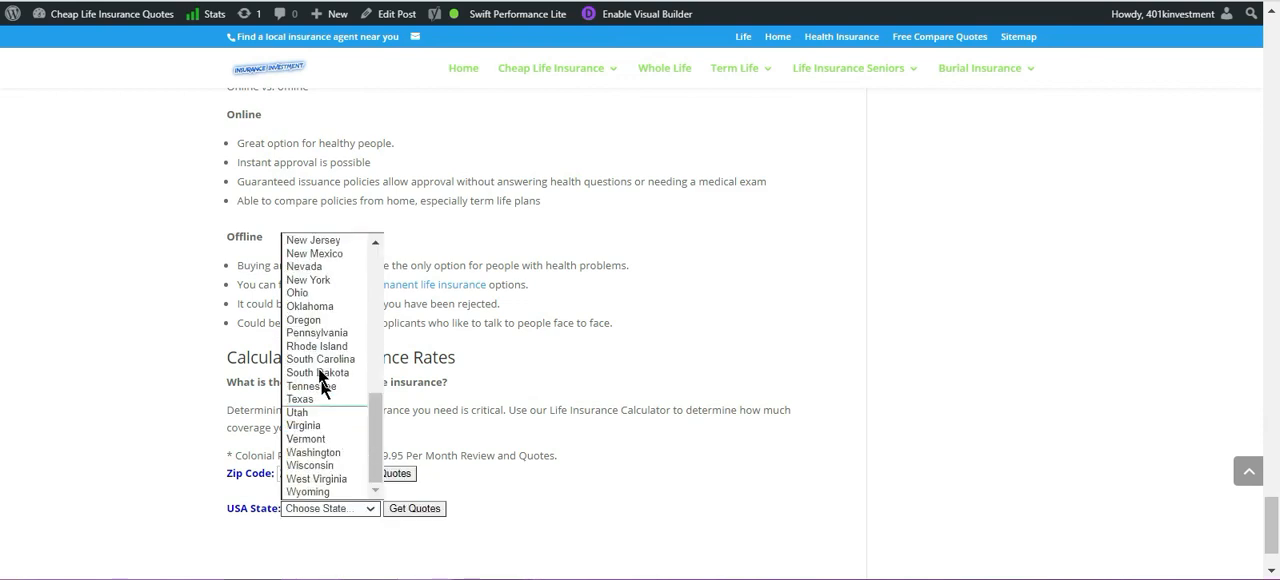